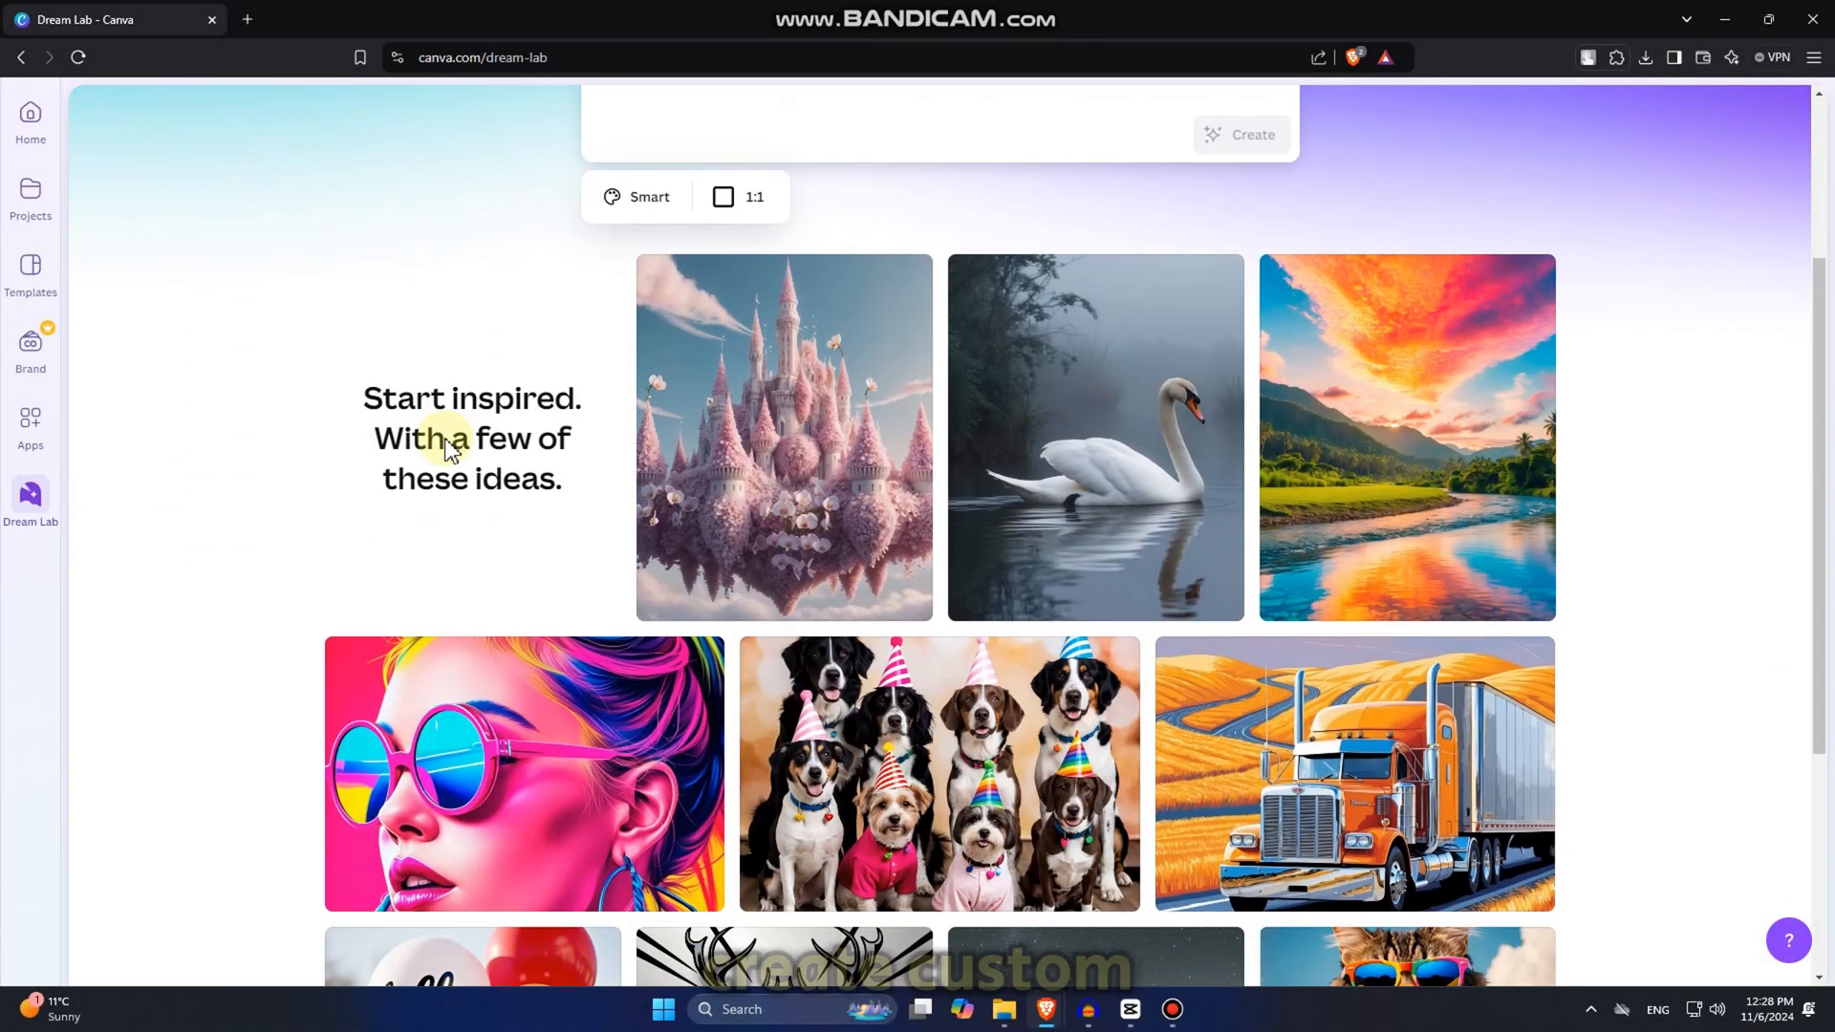
# Close the current enlarged preview and open a larger view of another generated house image.
pyautogui.scroll(-3)
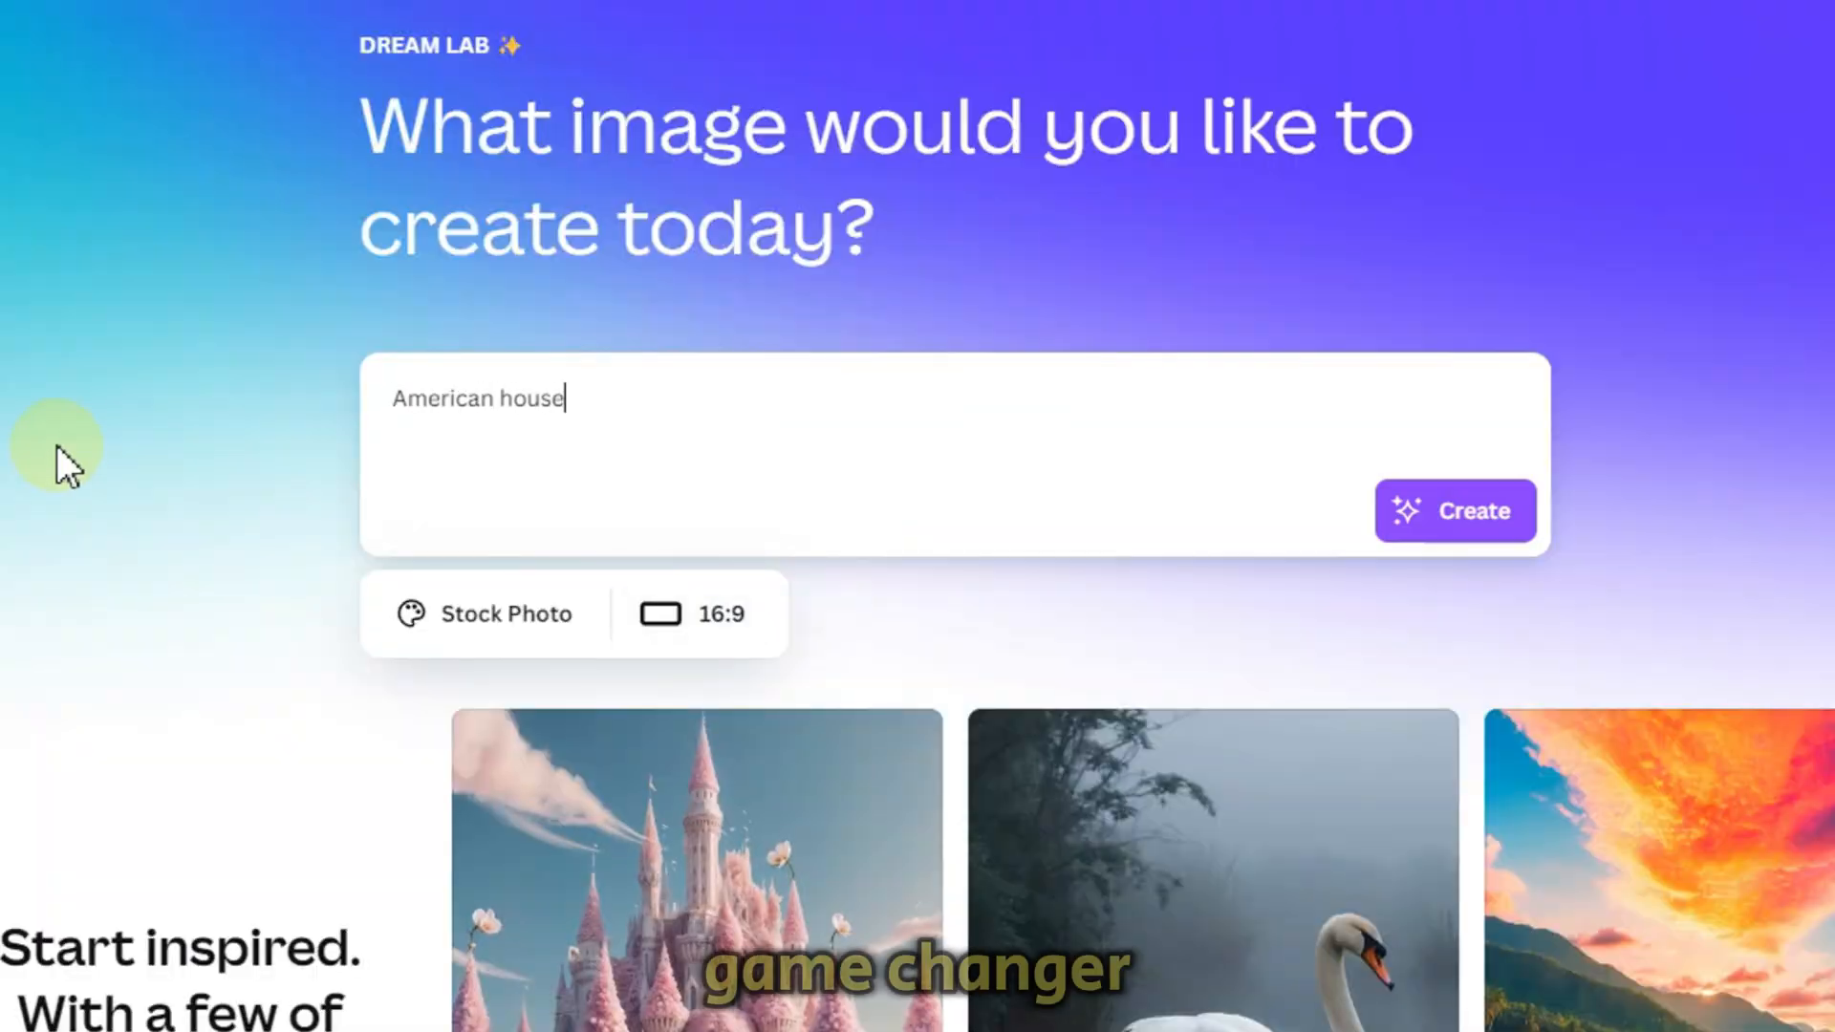
pyautogui.write('from the 80s. Nostalgic Feel. S')
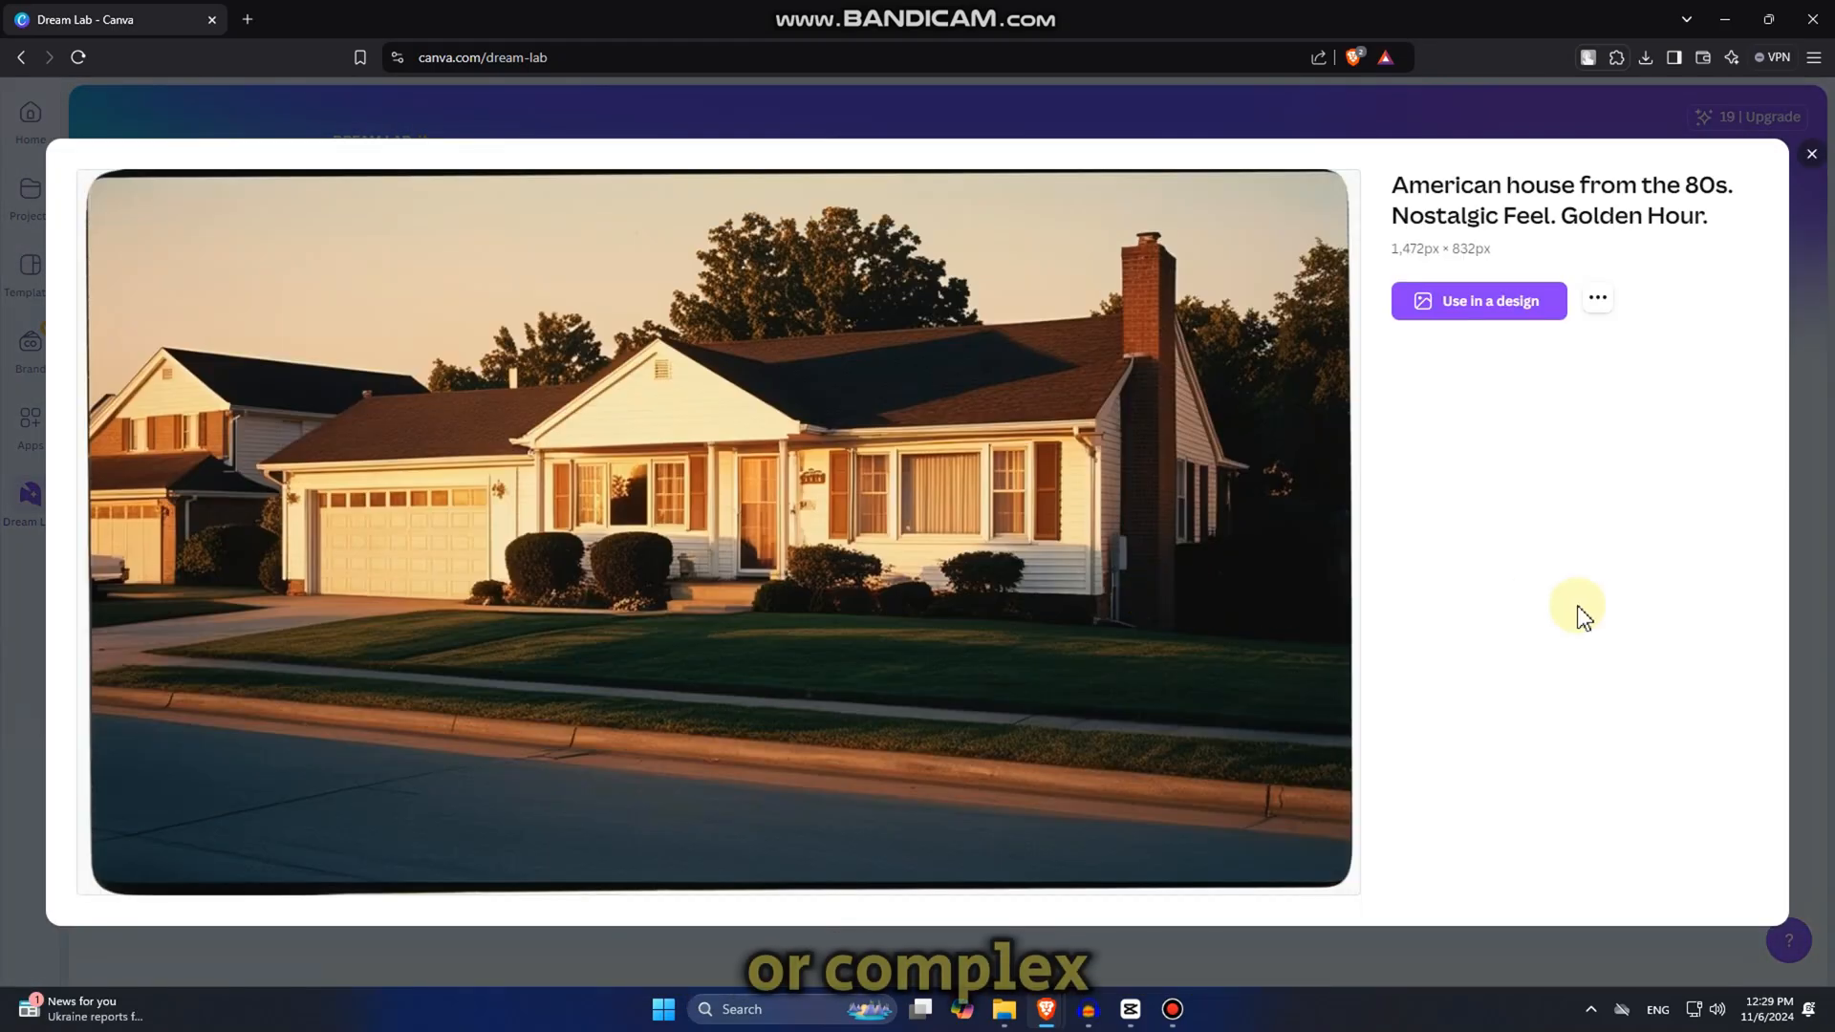
pyautogui.click(1809, 153)
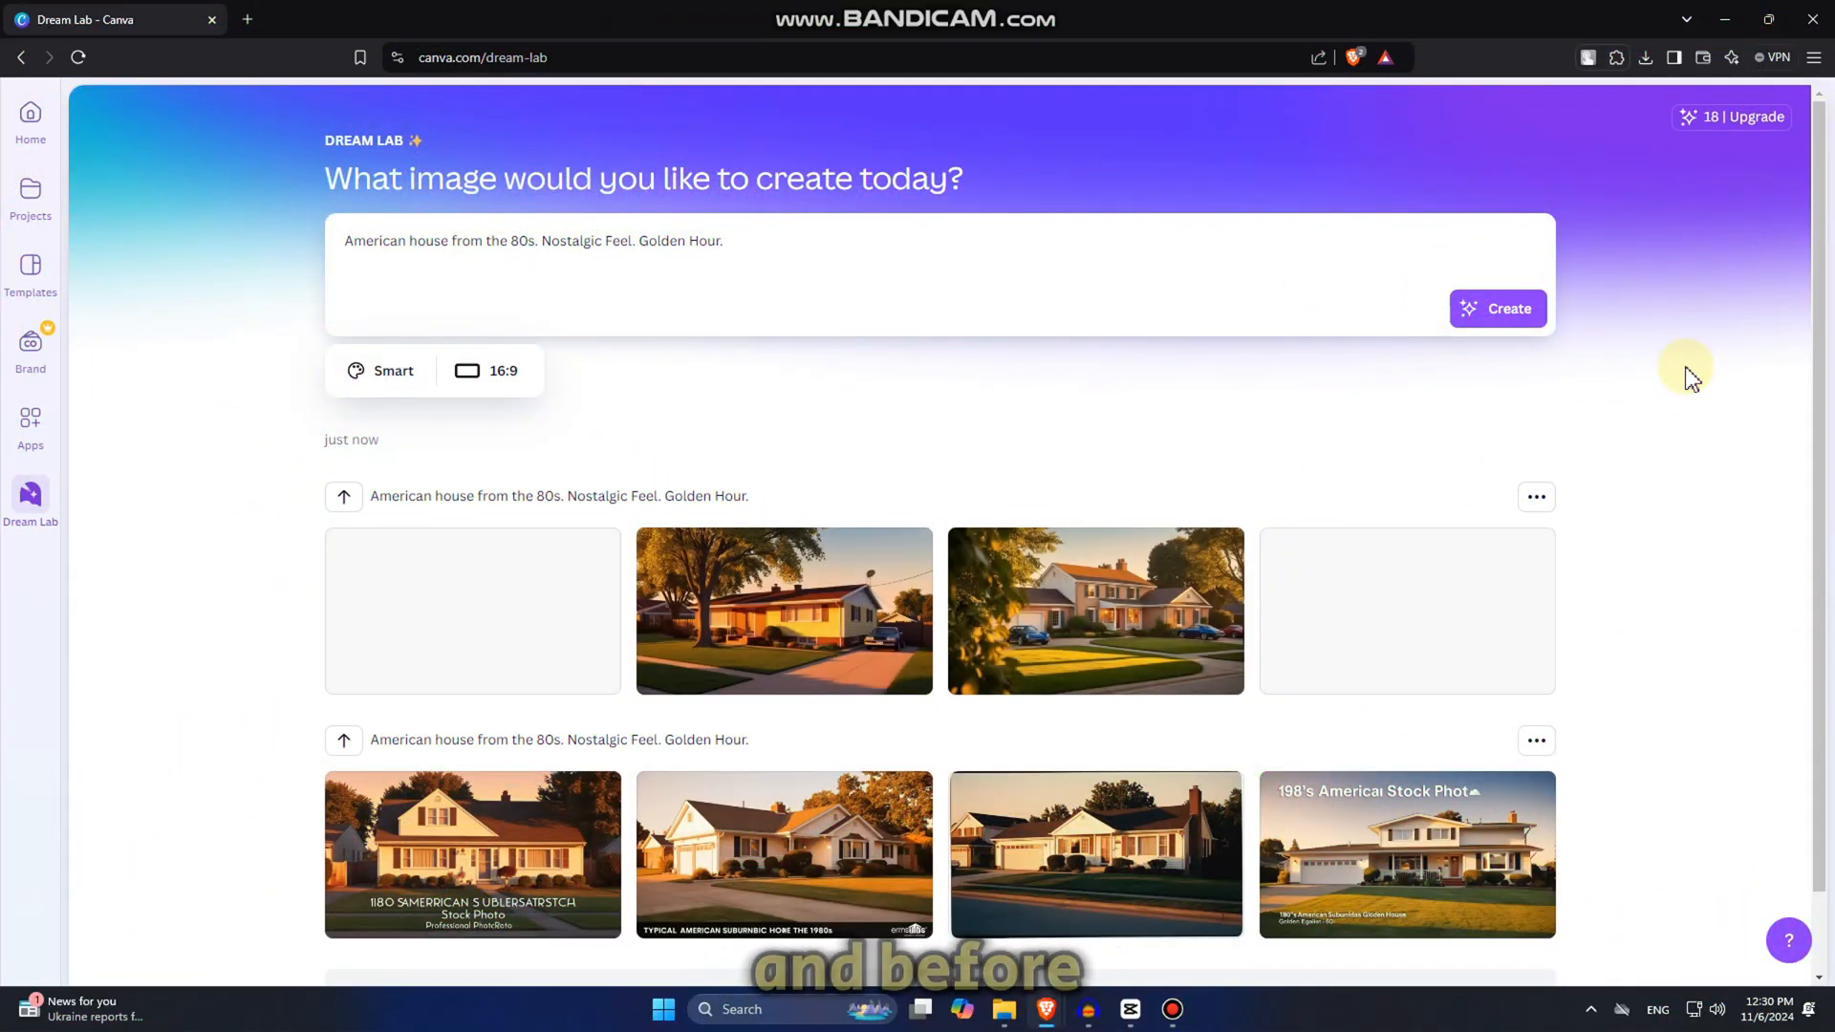
pyautogui.click(783, 610)
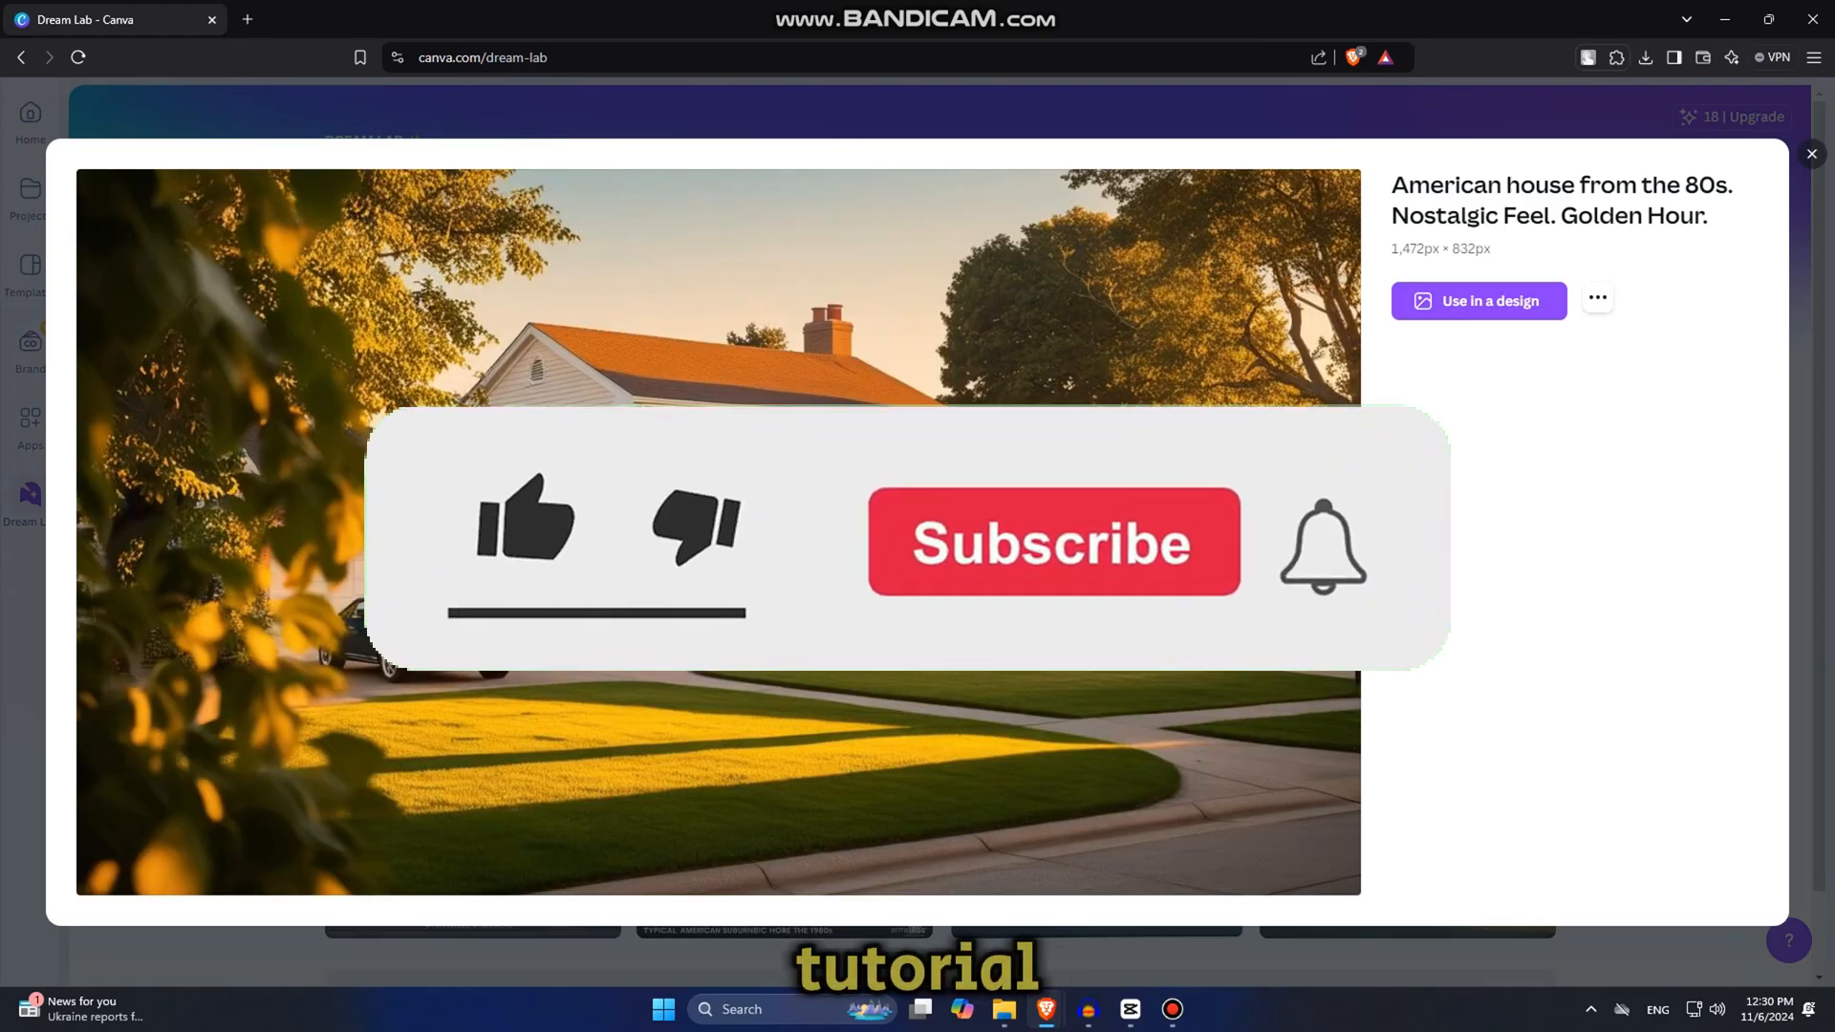
pyautogui.click(525, 521)
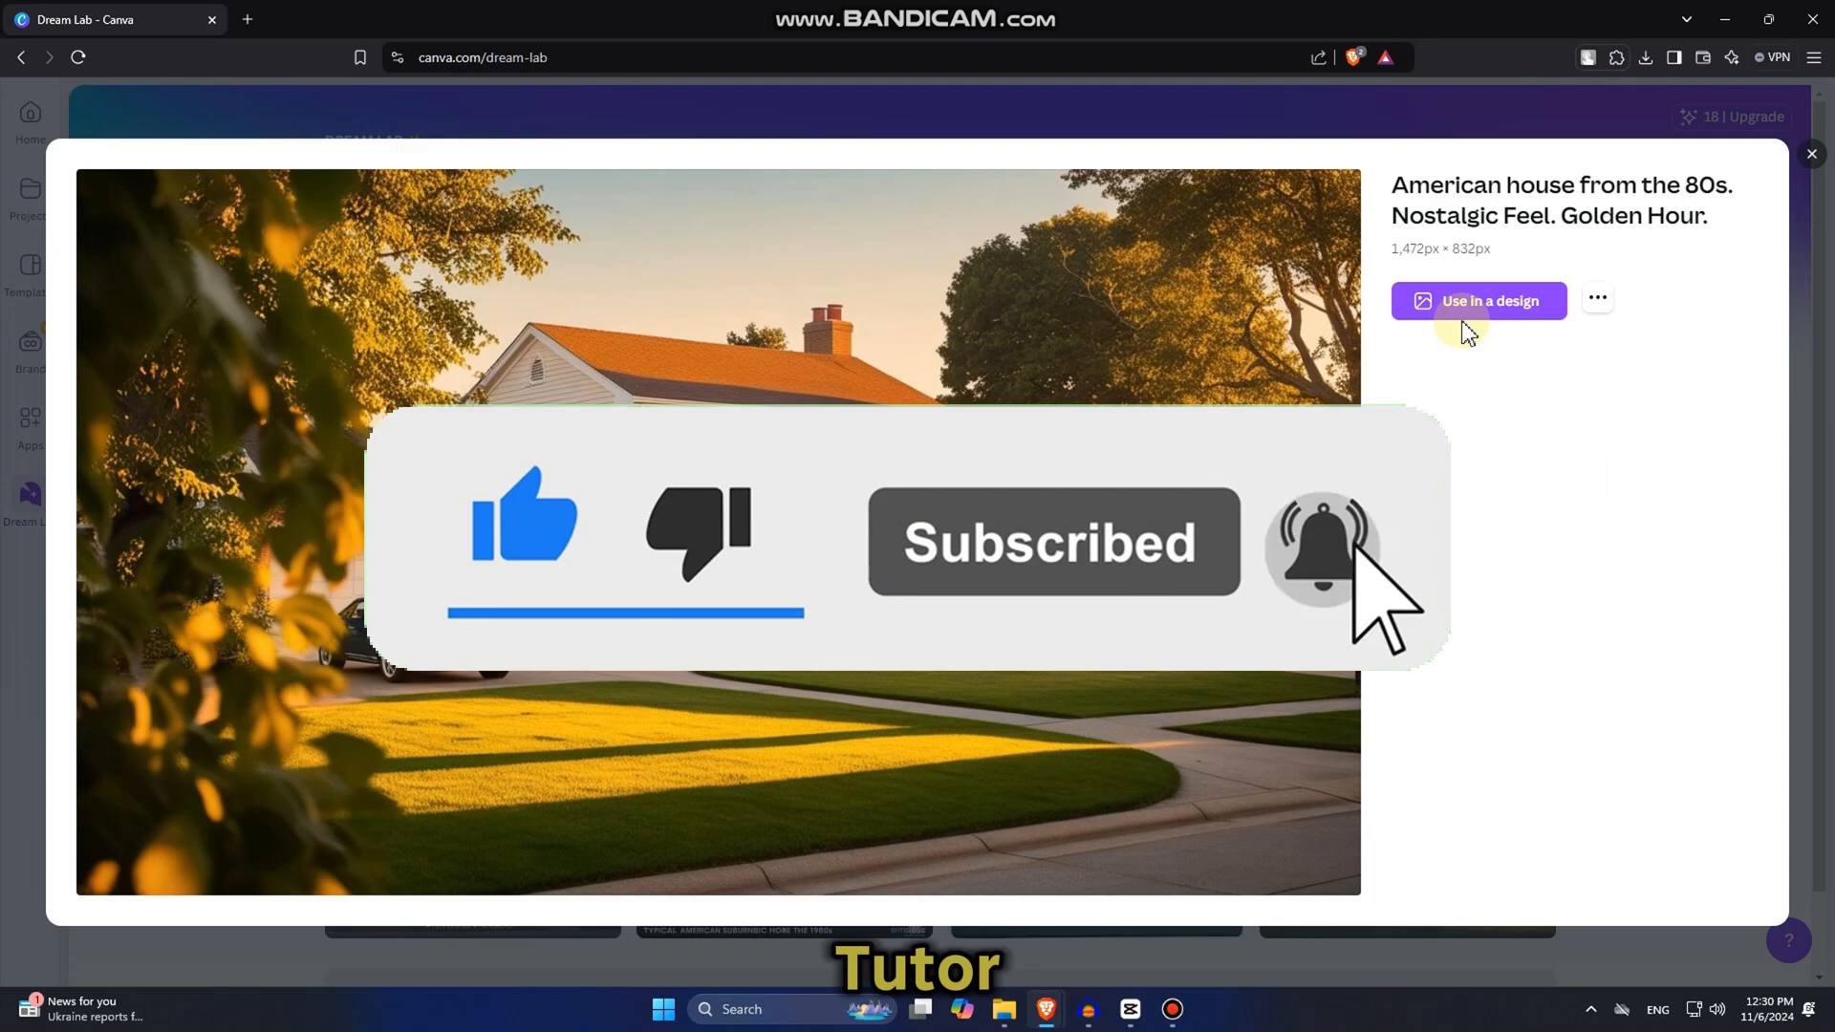
pyautogui.click(1477, 301)
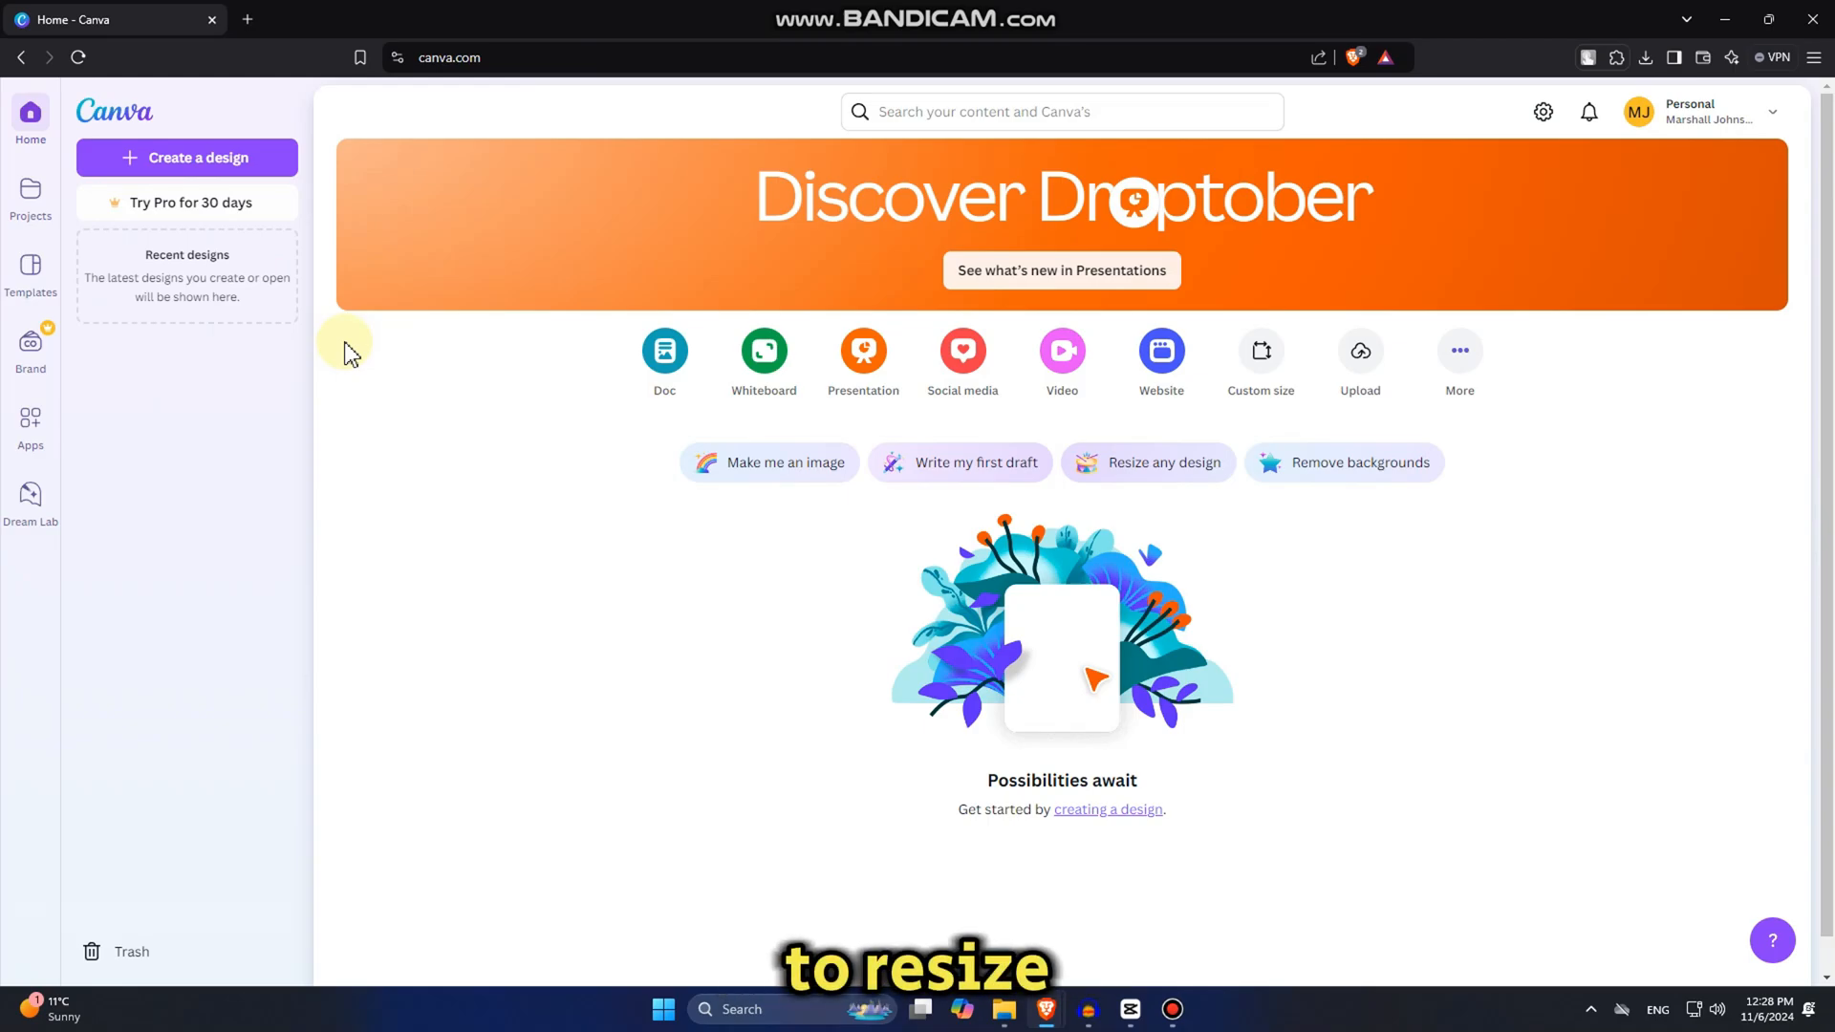
pyautogui.moveTo(626, 512)
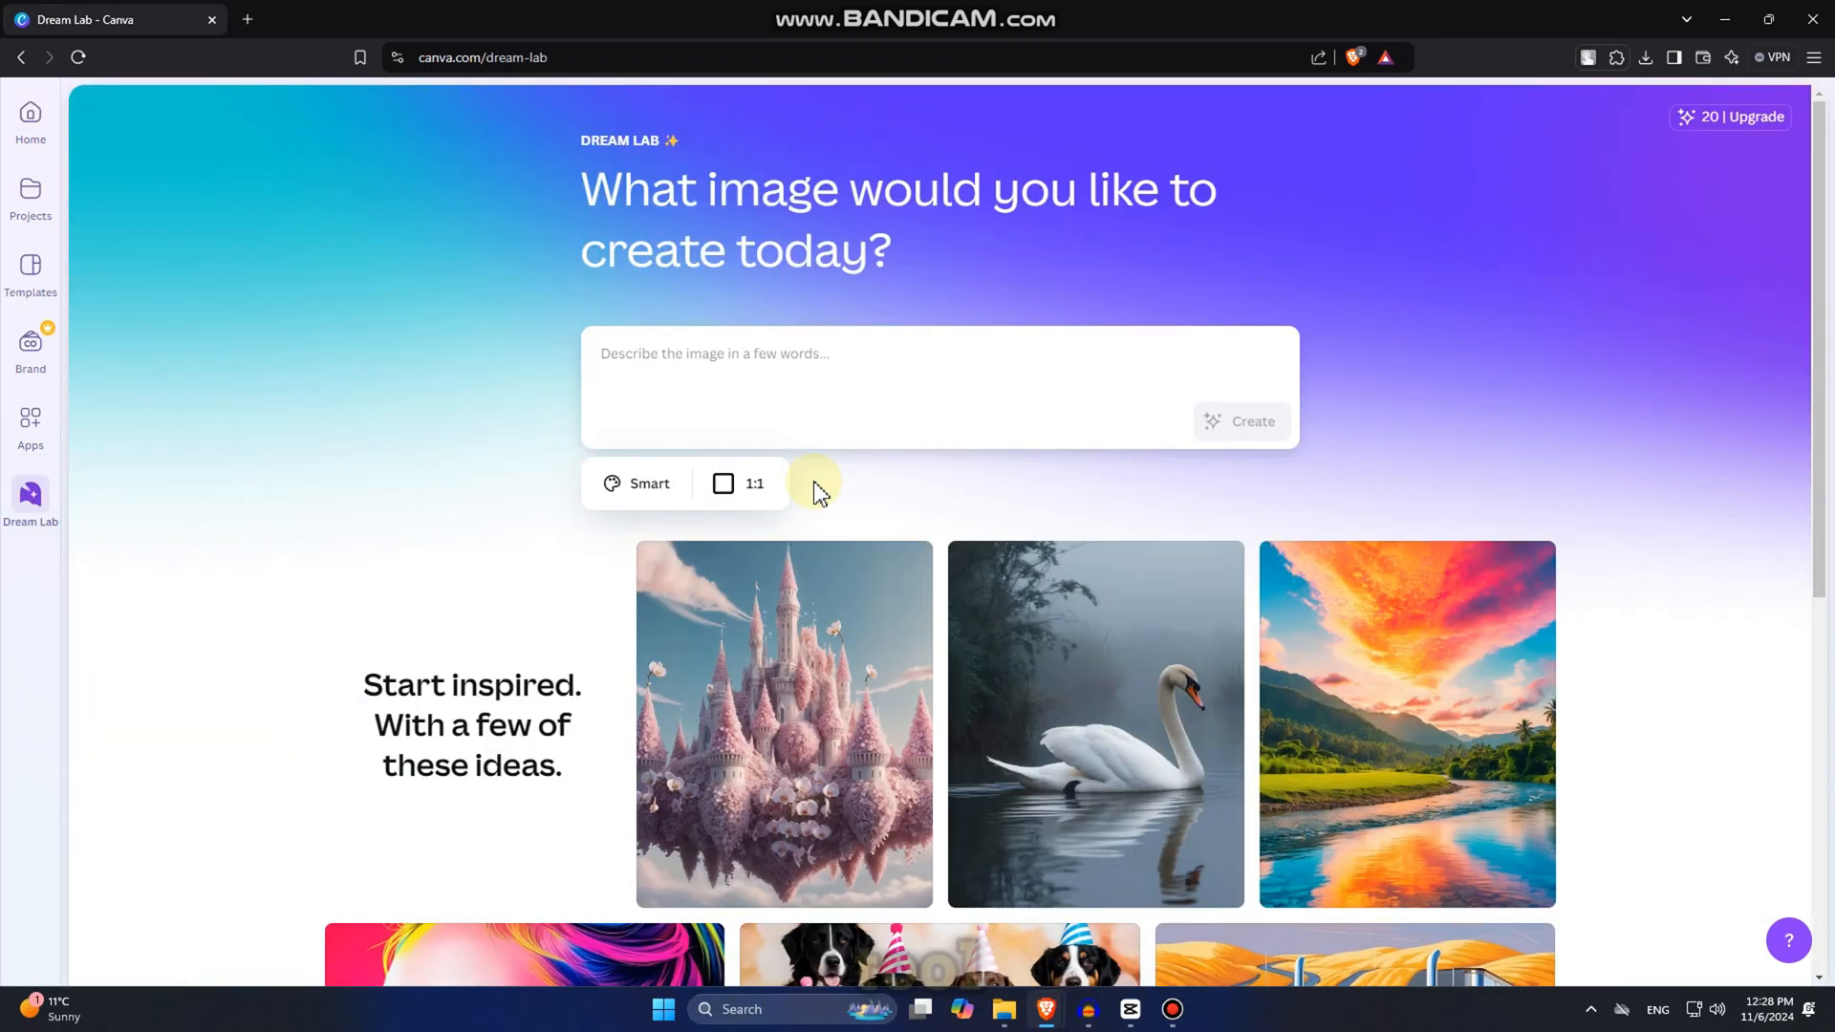
# Change the Dream Lab aspect ratio from 1:1 square to 16:9 widescreen.
pyautogui.scroll(-3)
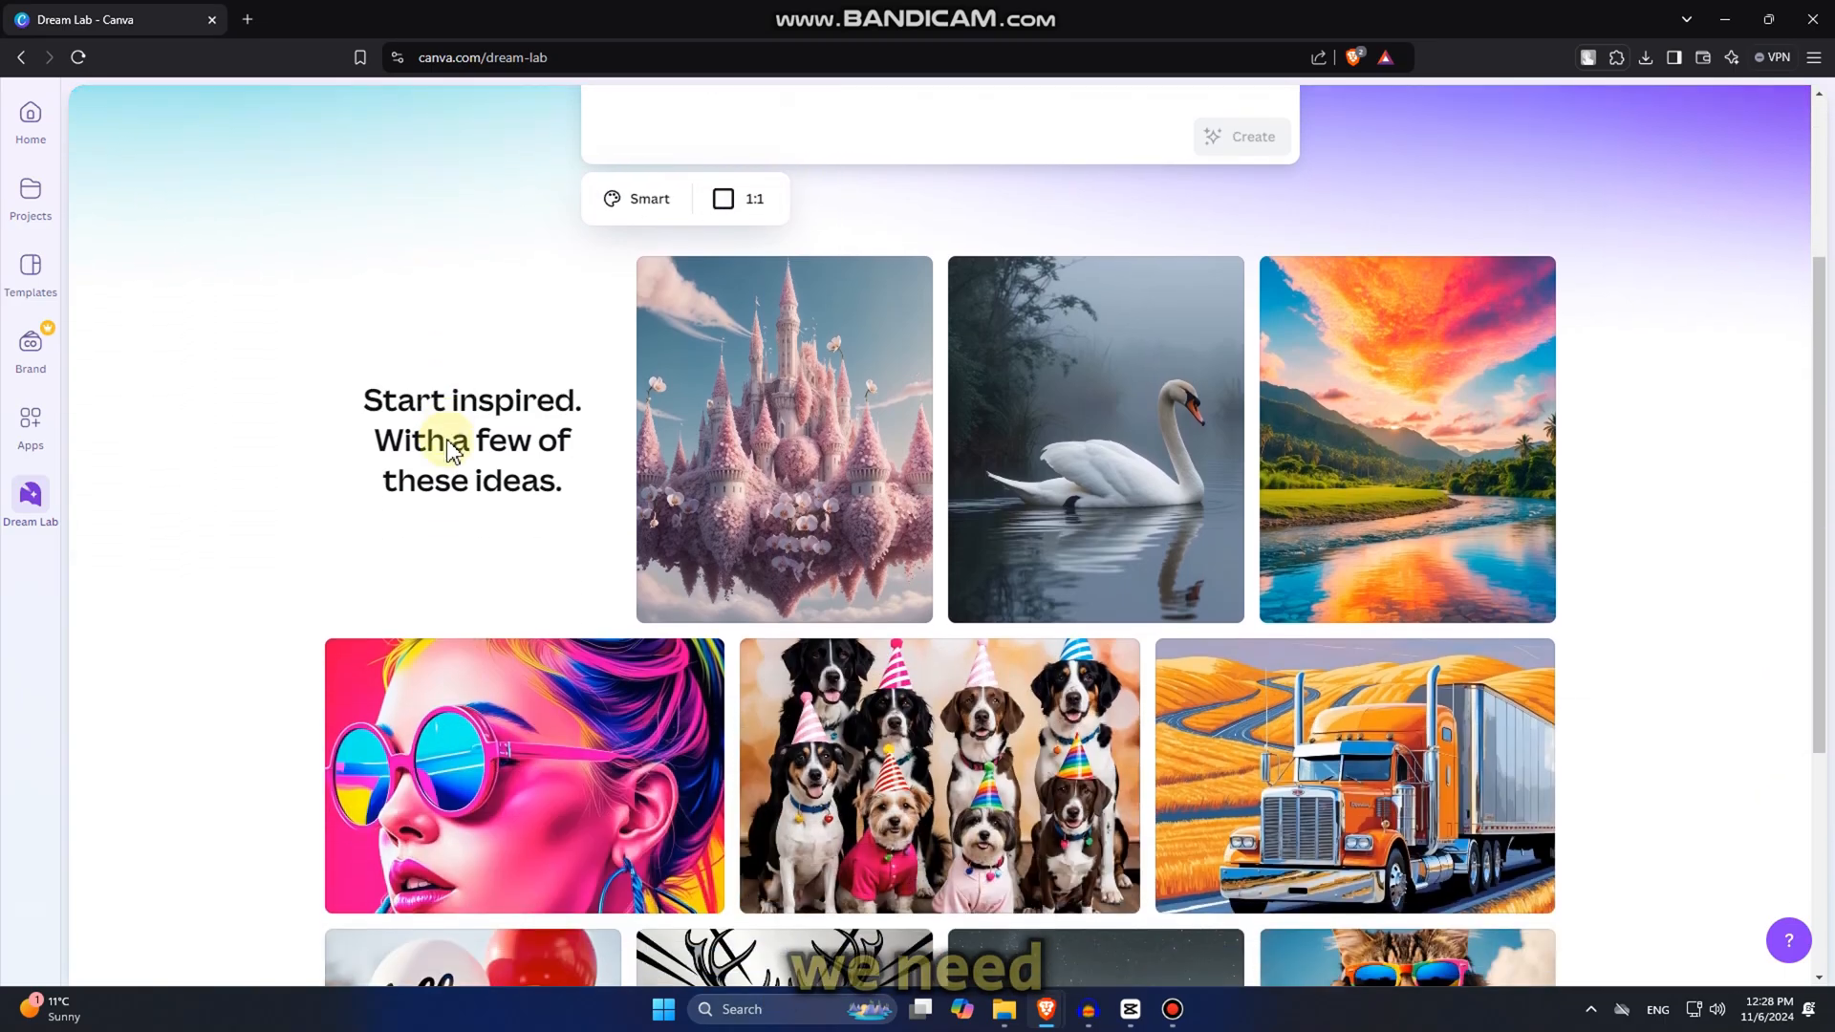
pyautogui.scroll(-3)
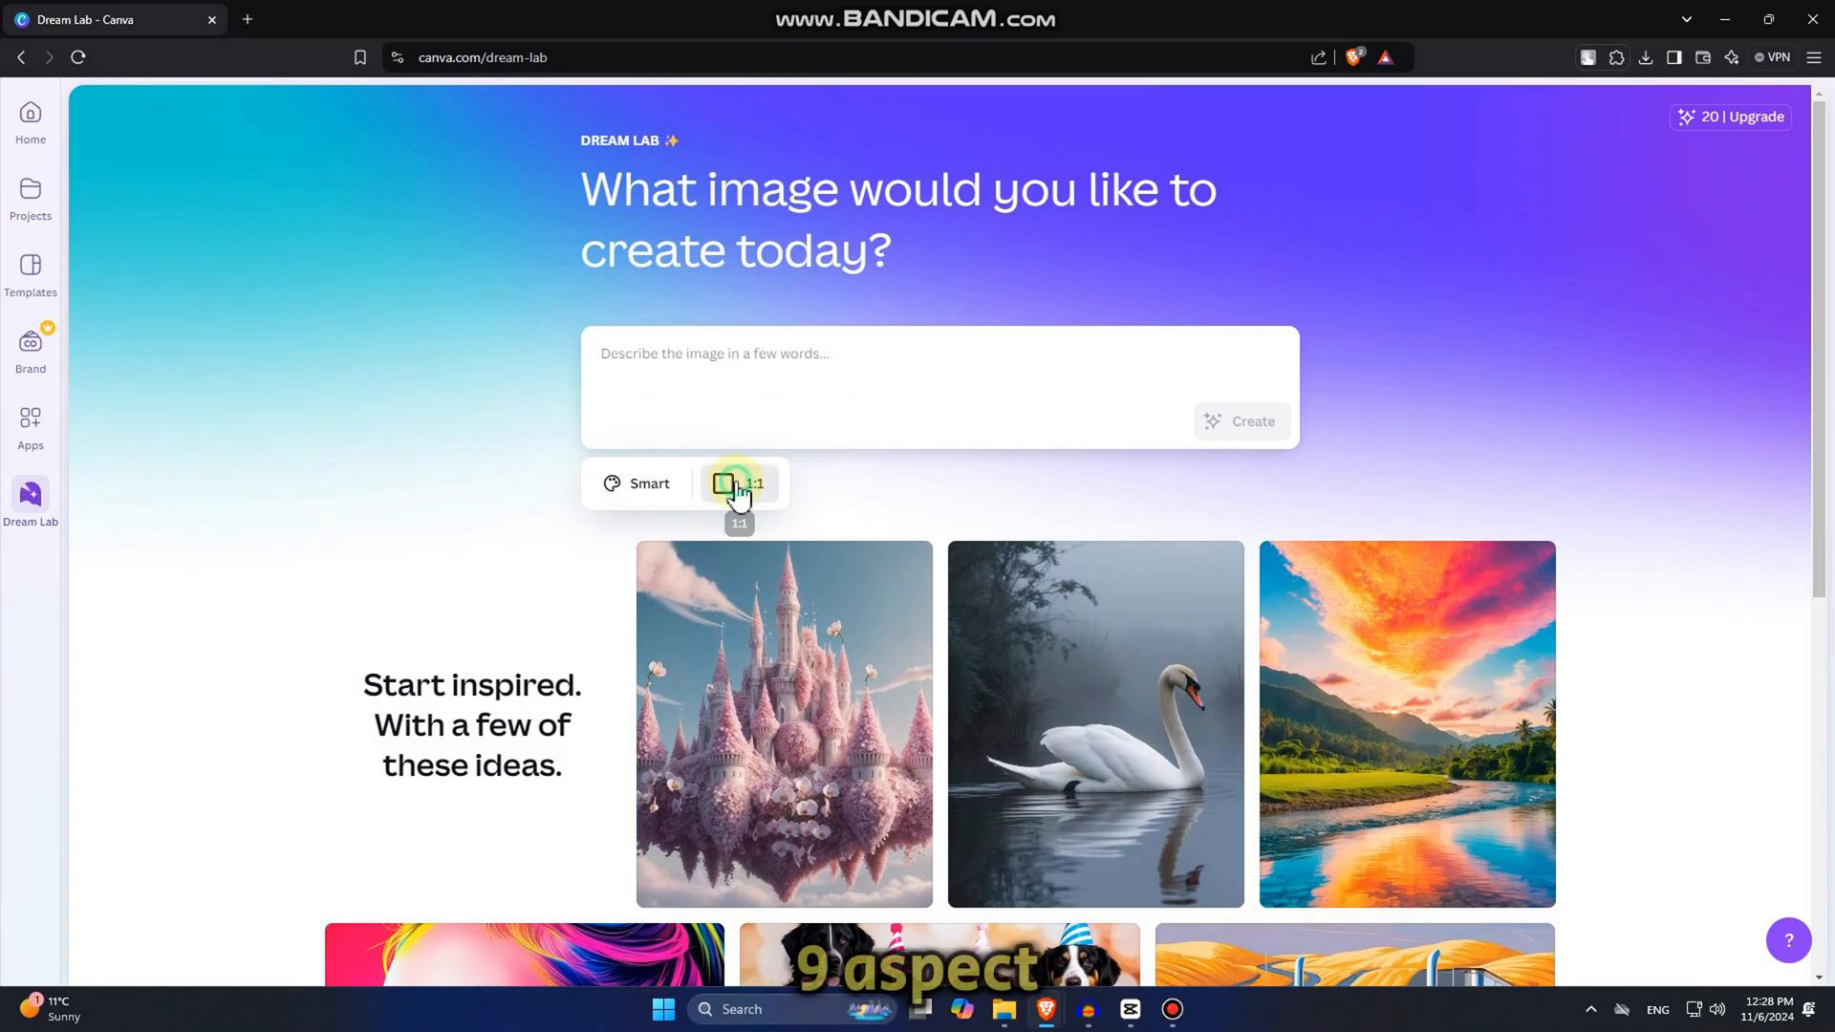
pyautogui.click(739, 483)
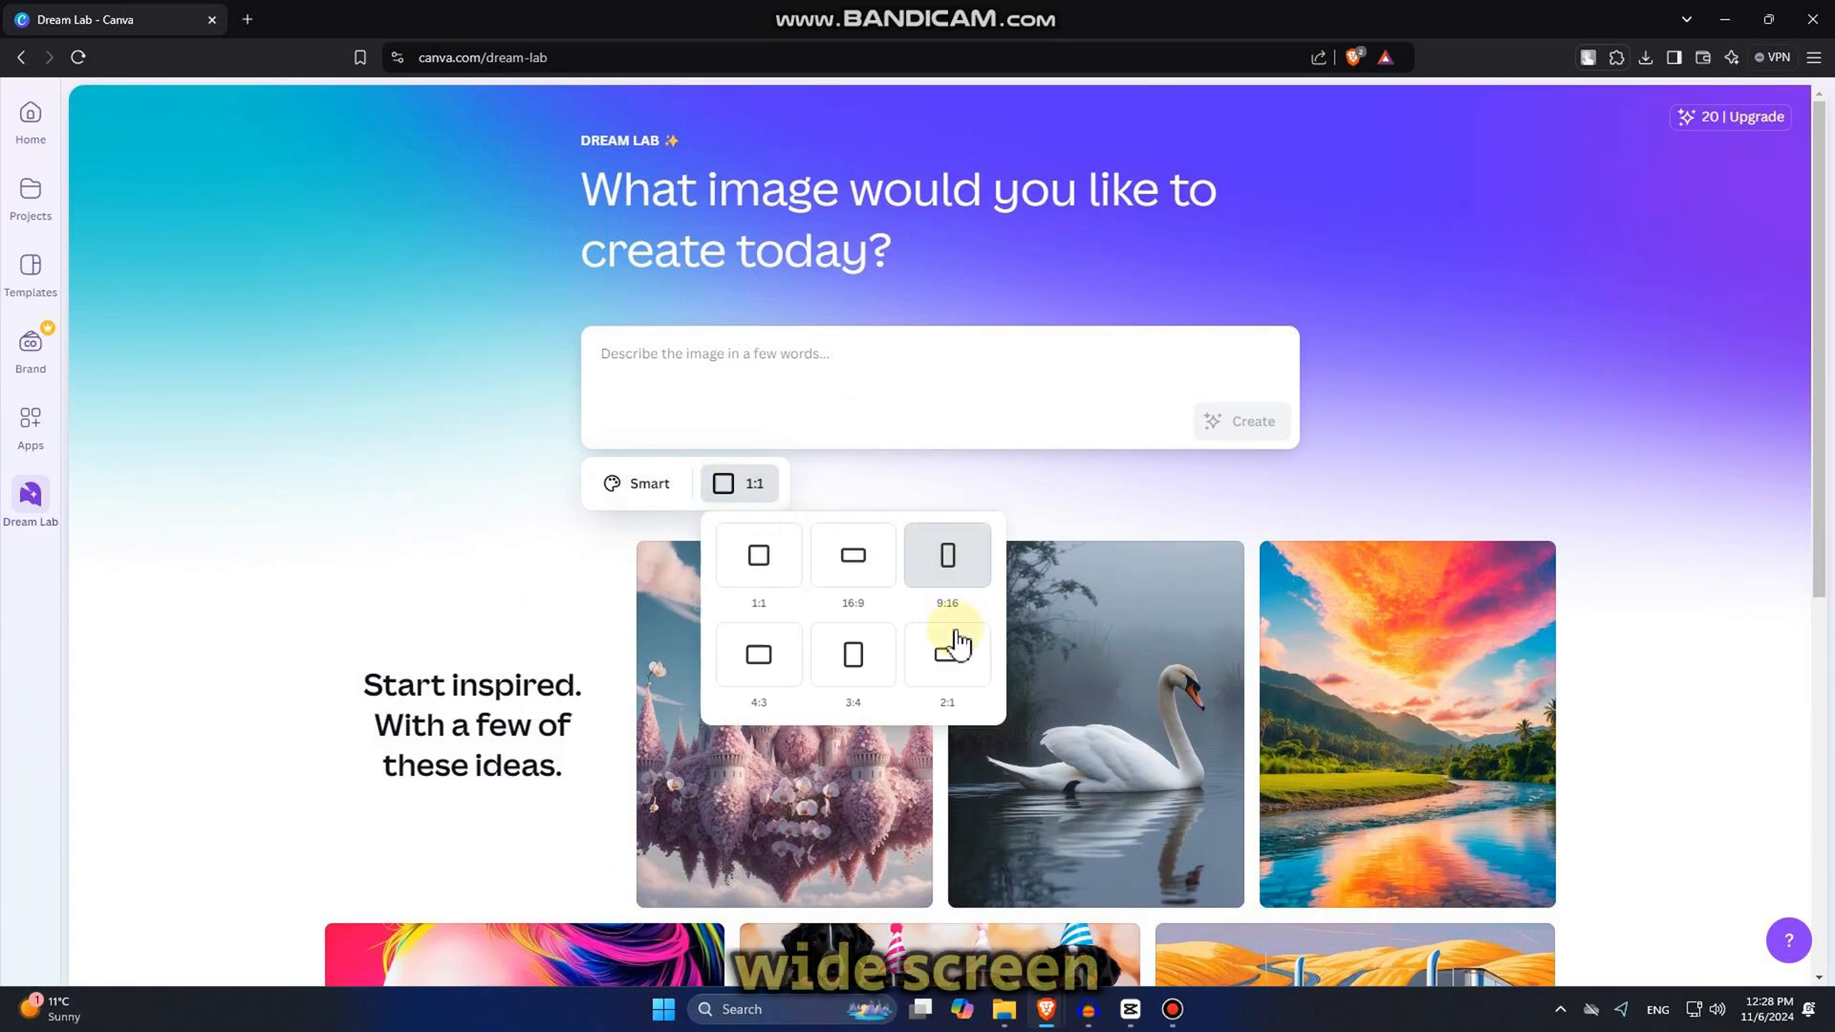
pyautogui.click(851, 554)
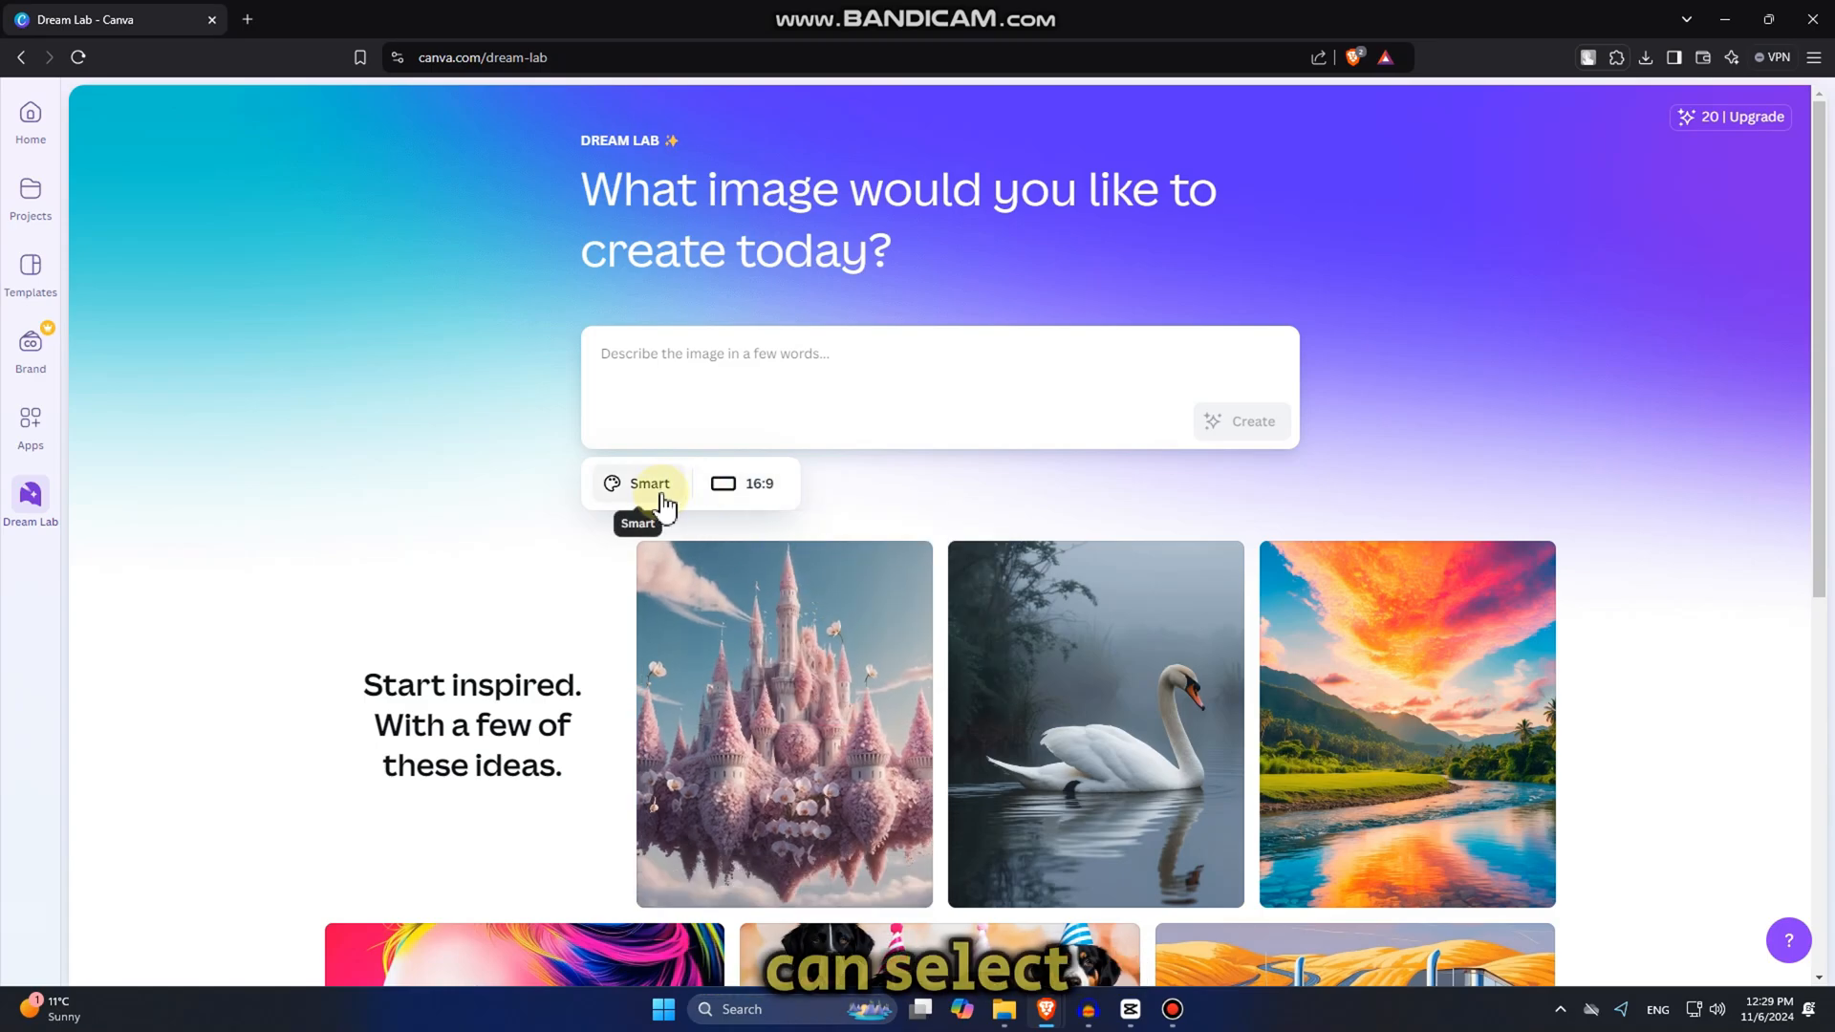
# Replace the Smart style with Stock Photo from the Dream Lab style grid.
pyautogui.click(648, 483)
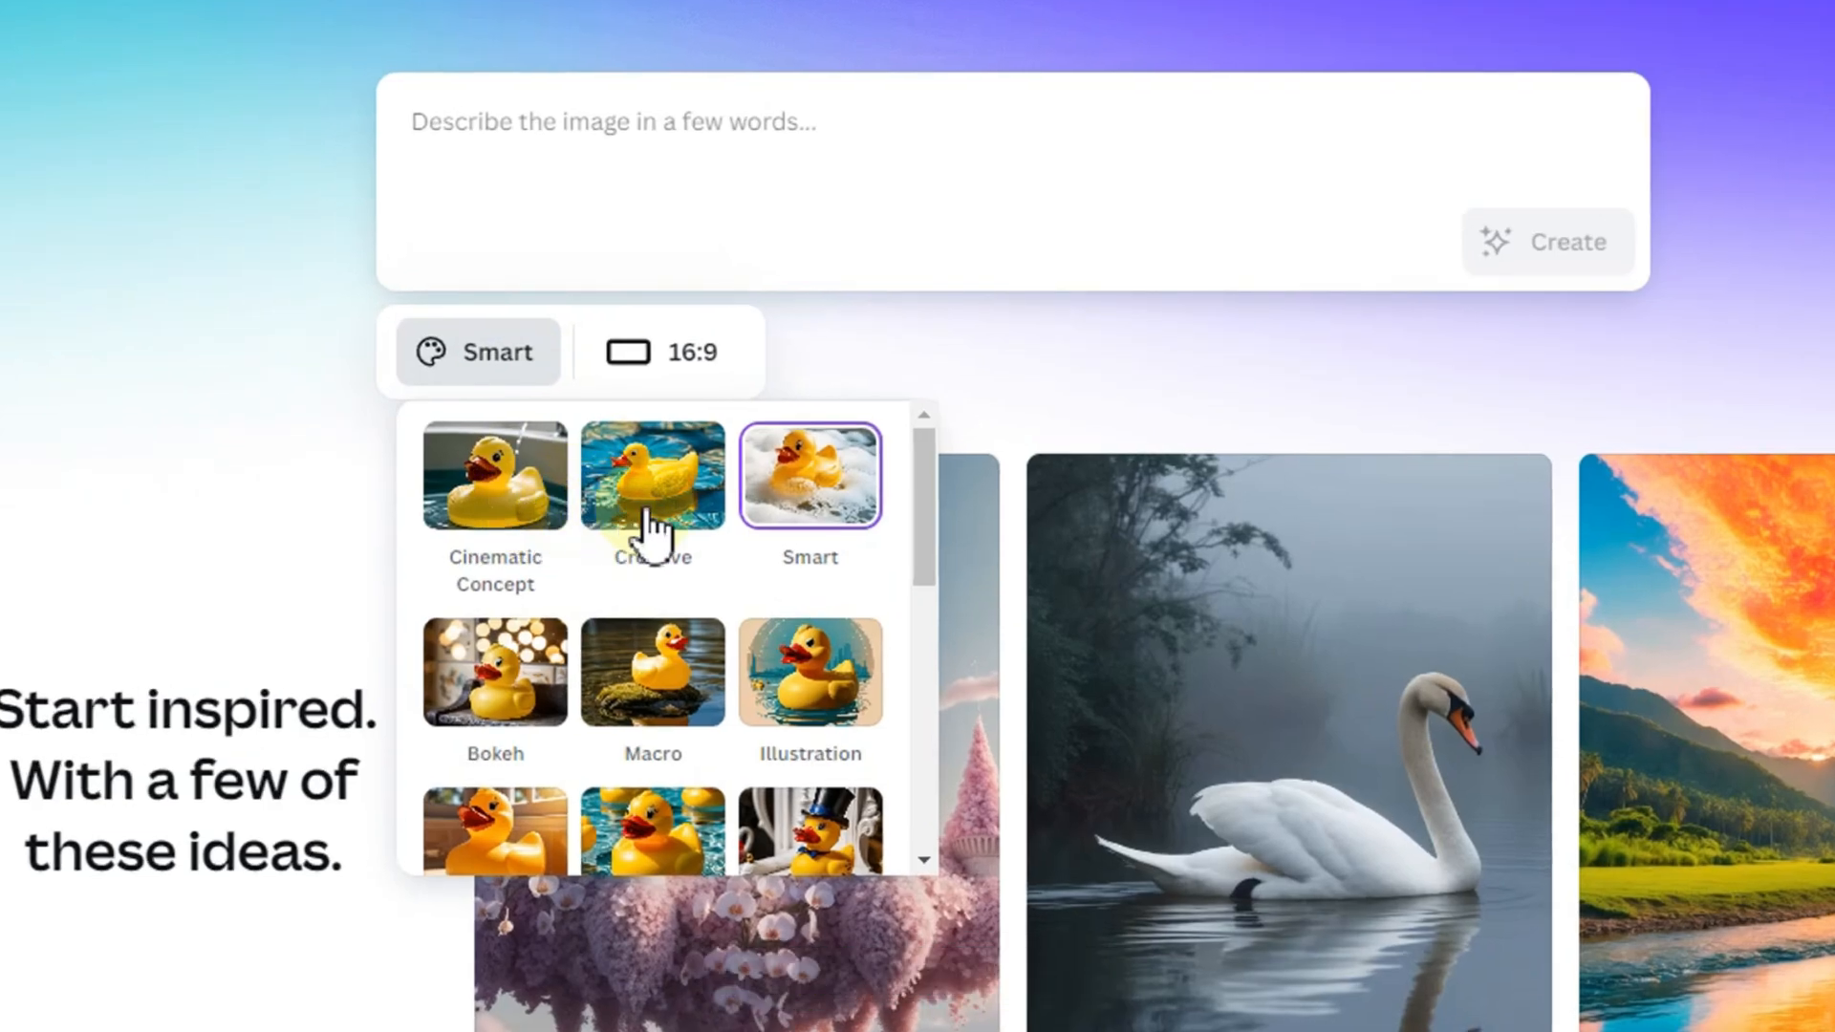
pyautogui.scroll(-3)
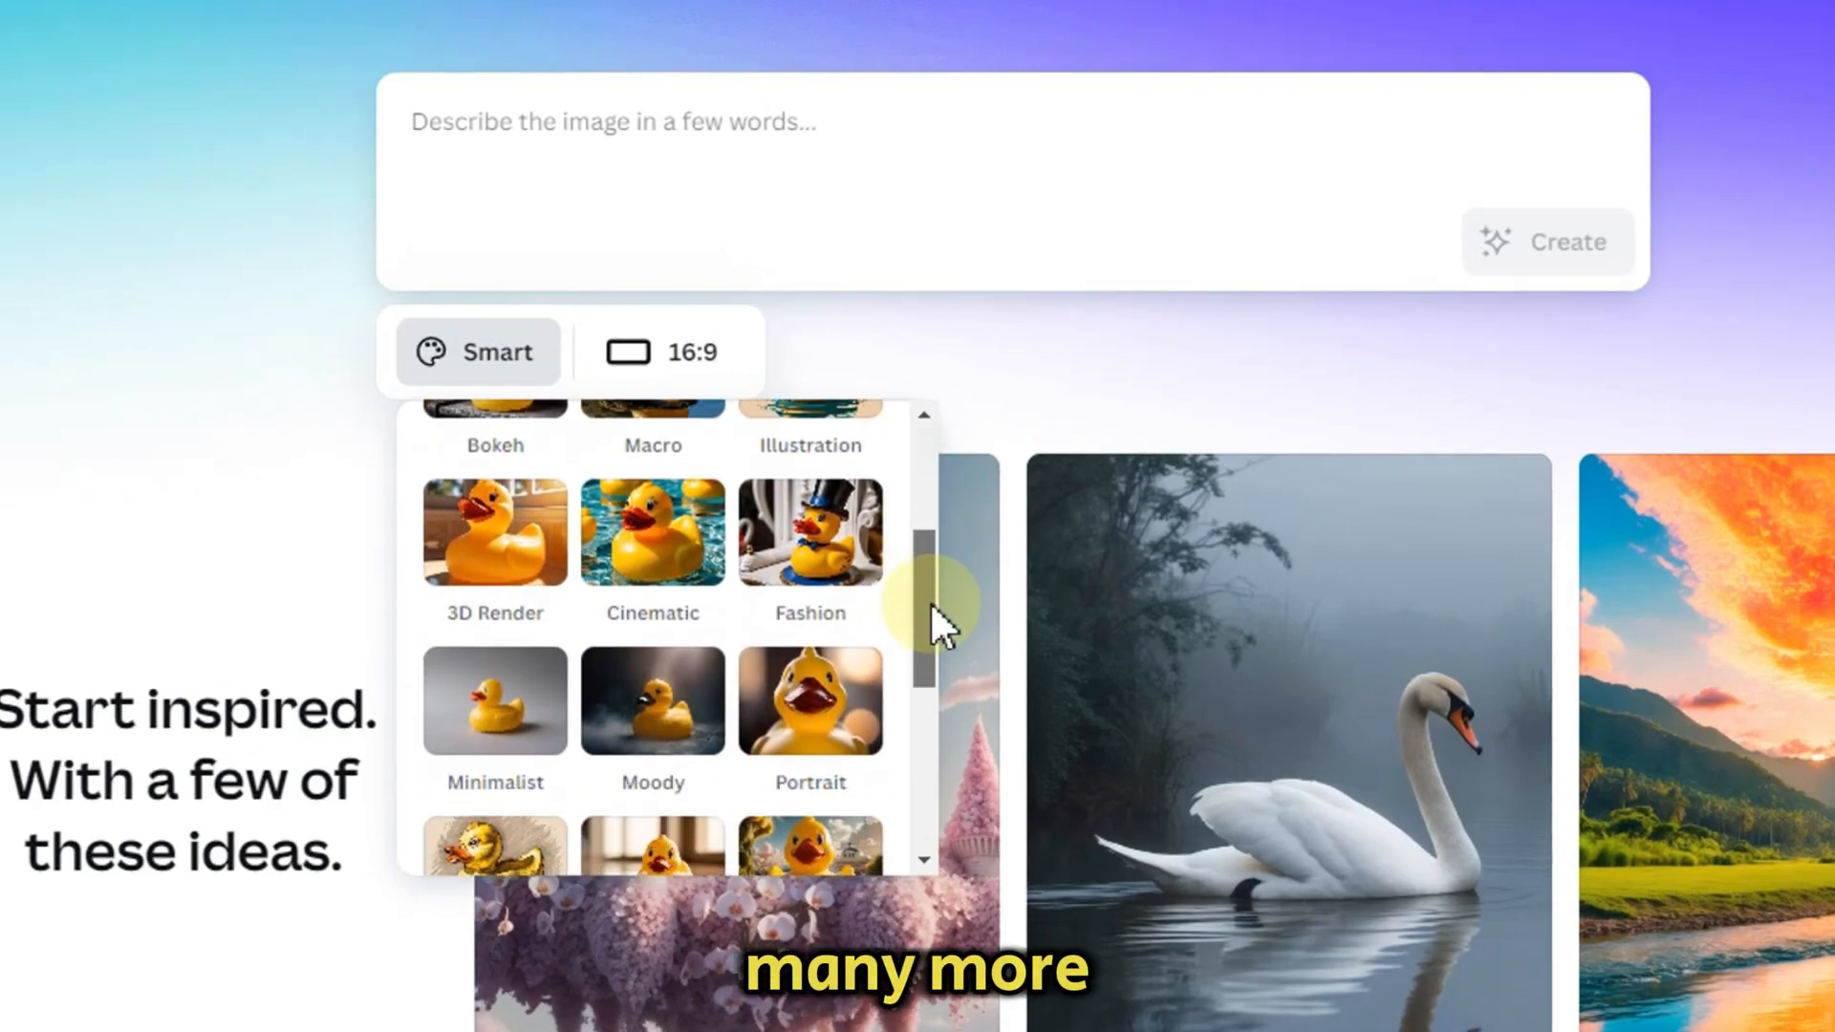
pyautogui.scroll(-3)
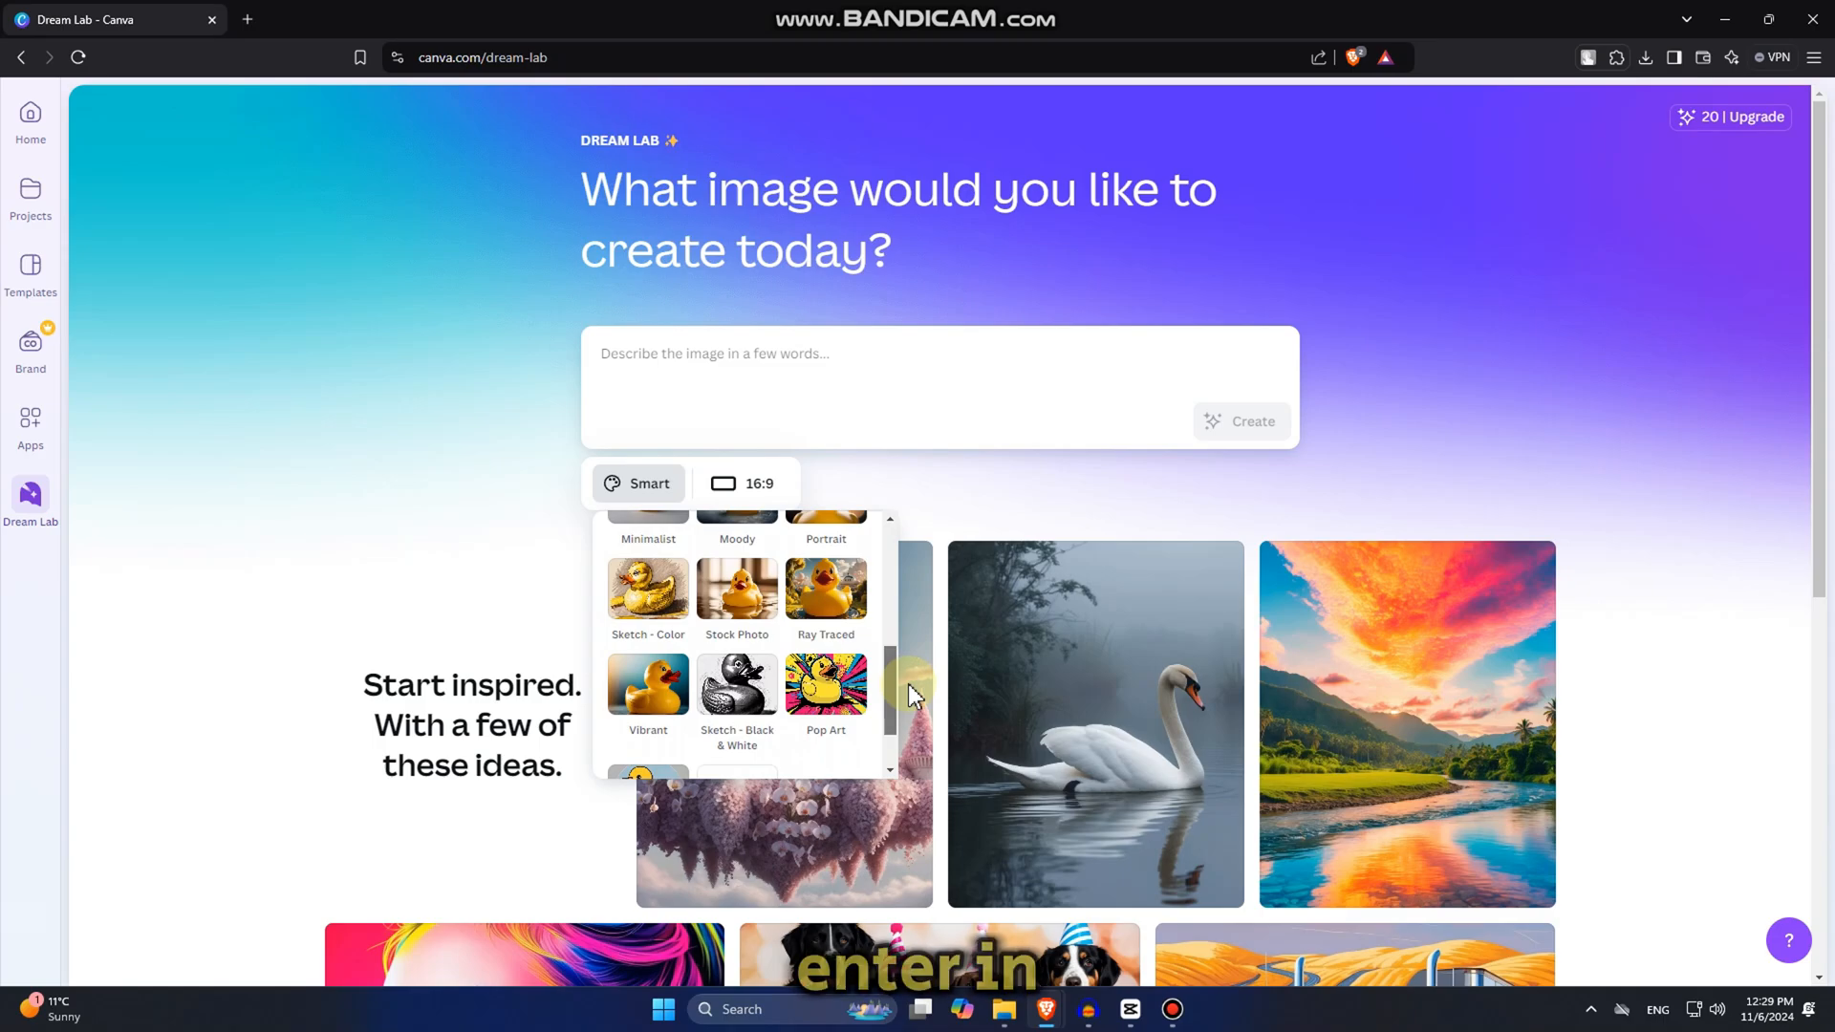
pyautogui.click(736, 589)
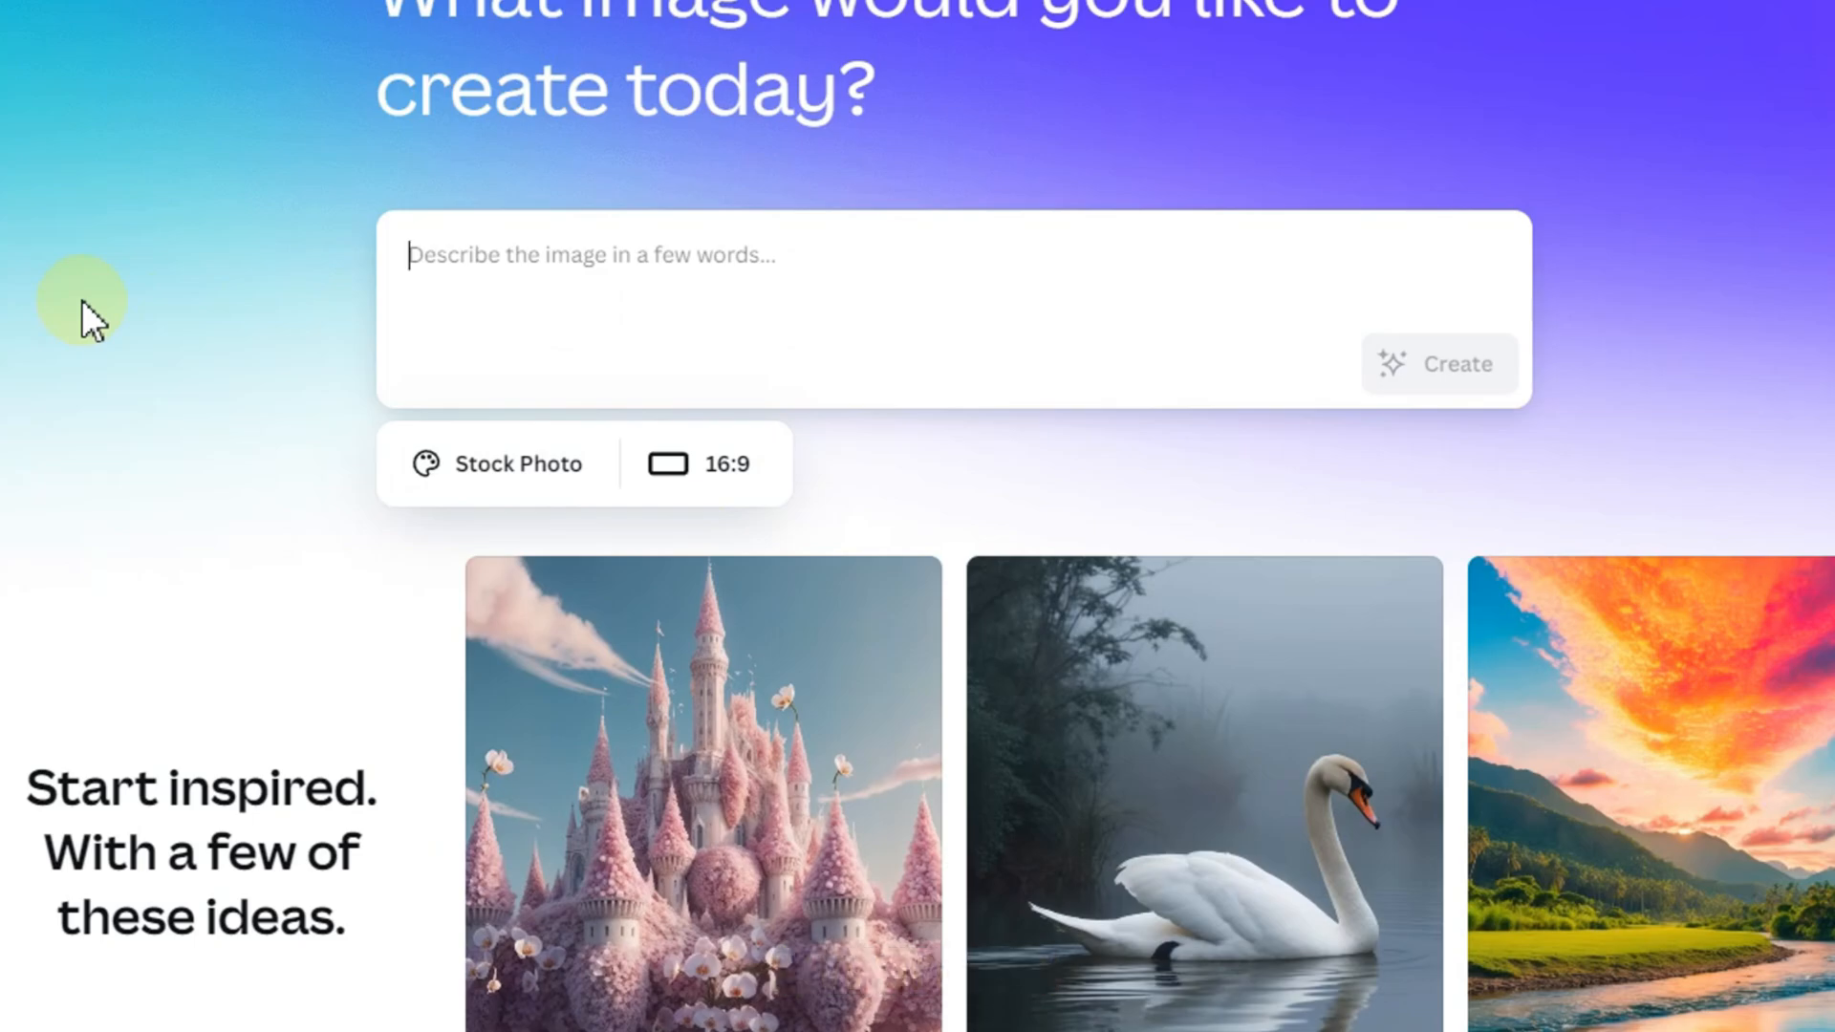
# Generate images from the prompt 'American house from the 80s. Nostalgic Feel. Golden Hour.'.
pyautogui.write('American house from the')
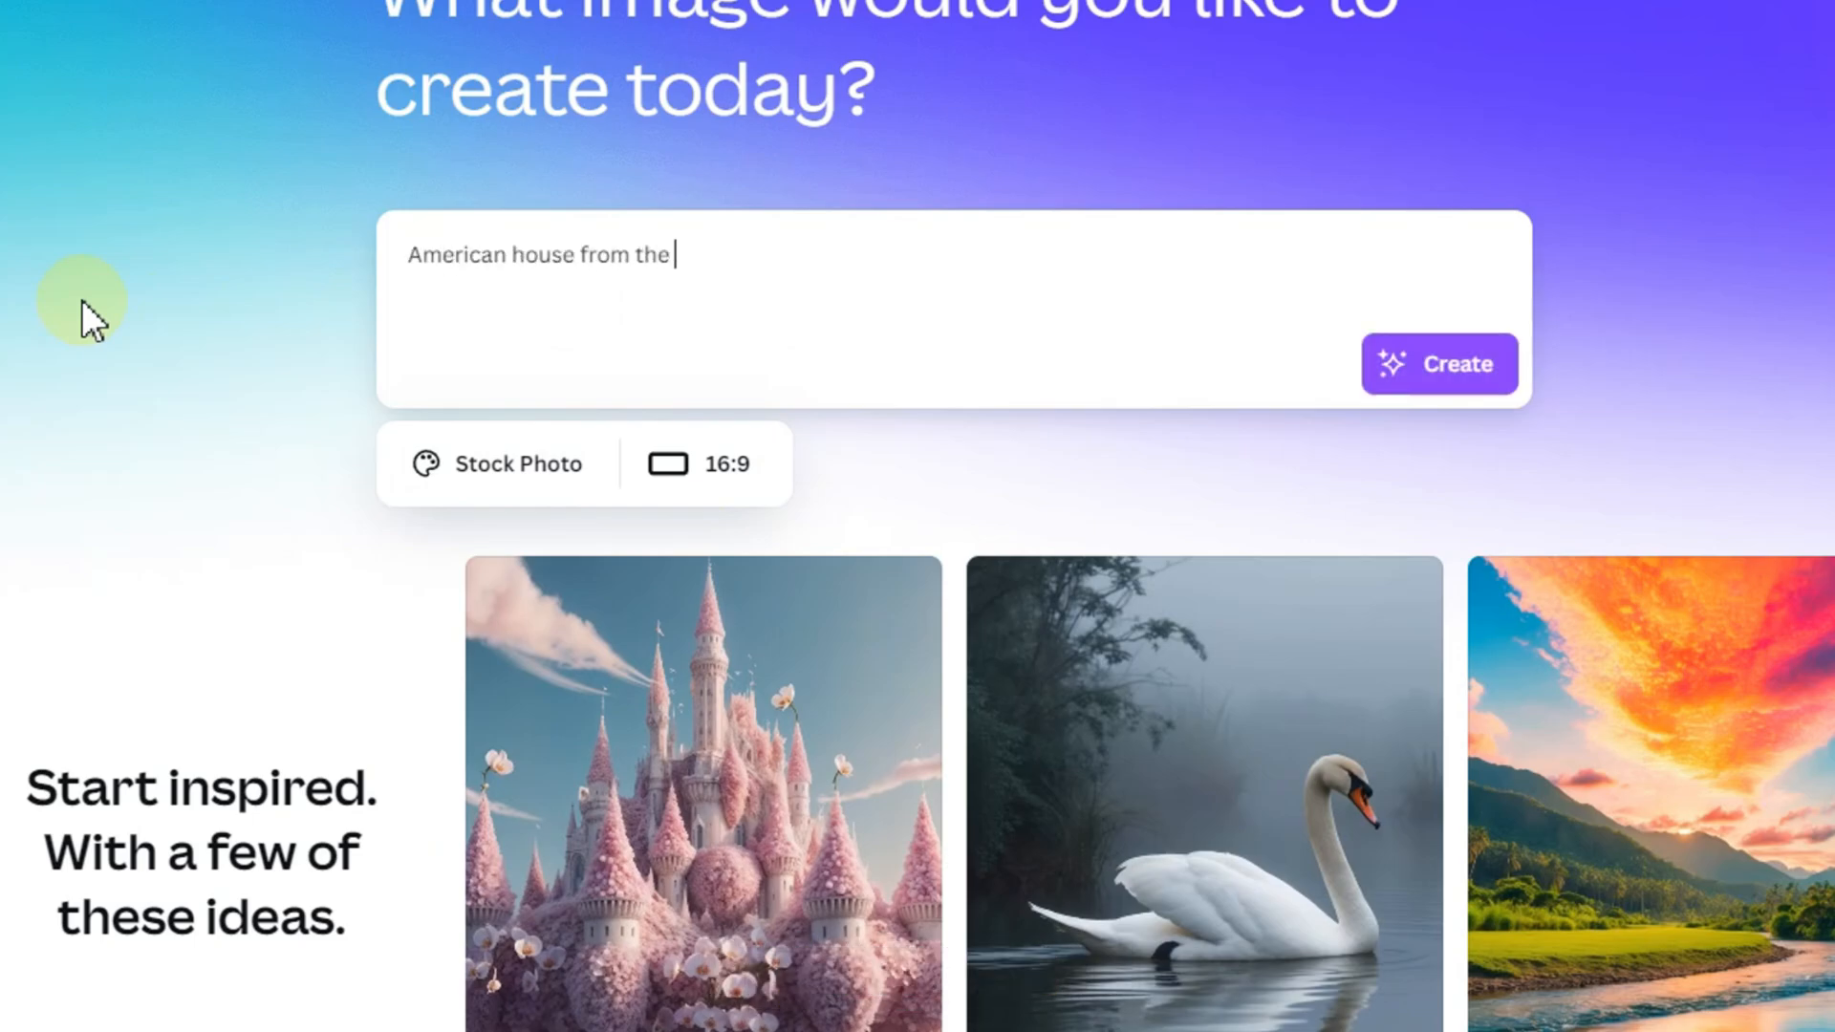
pyautogui.write('80s. Nostalgic Feel.')
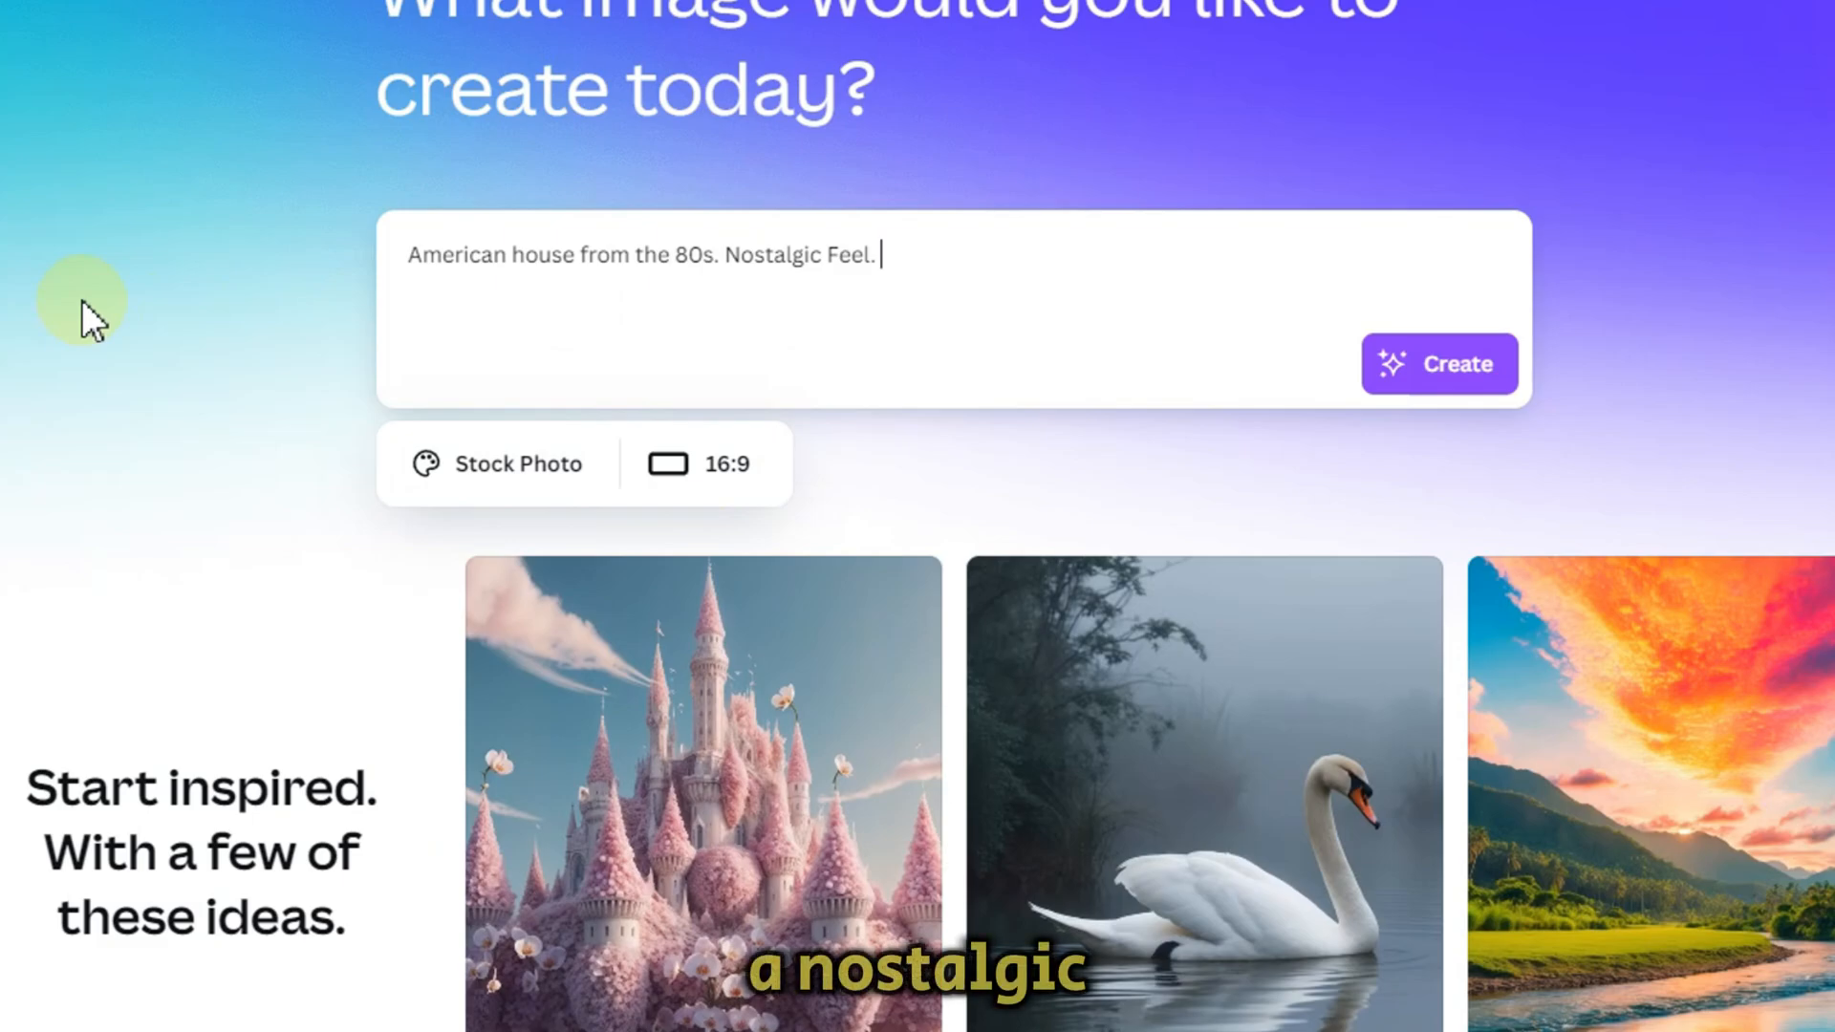
pyautogui.write('Su')
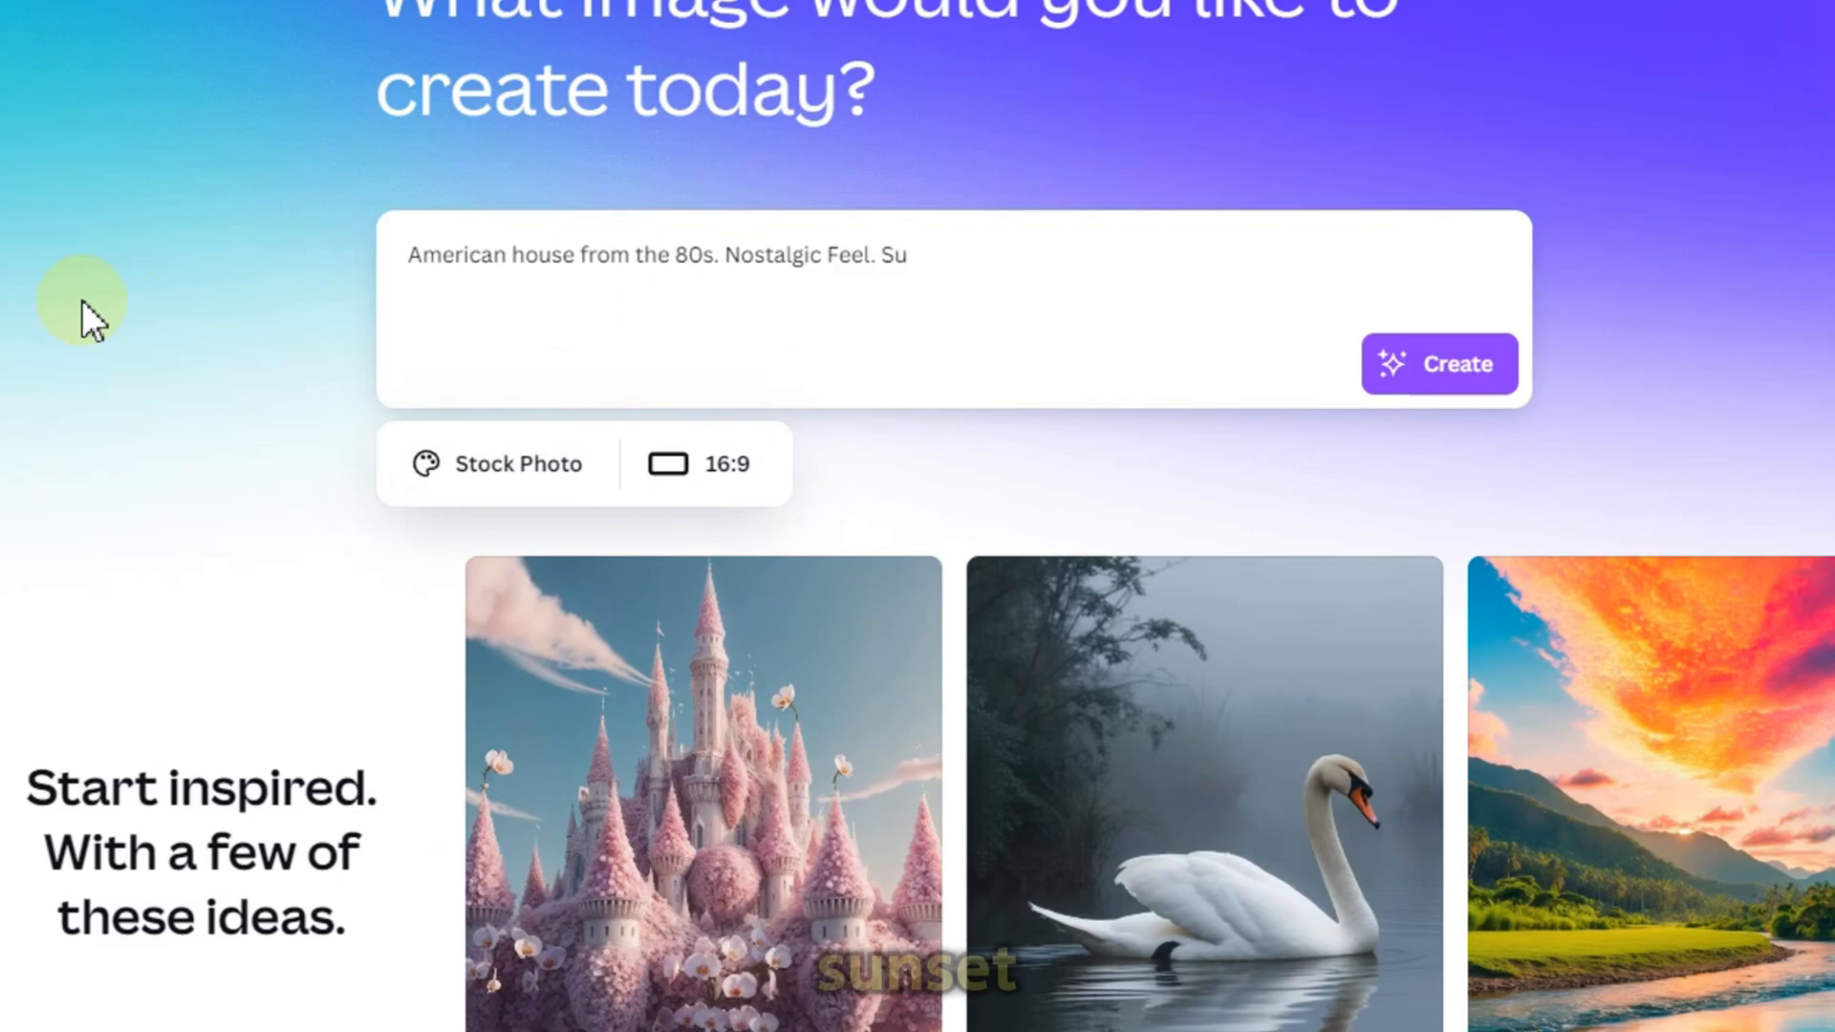
pyautogui.write('nset')
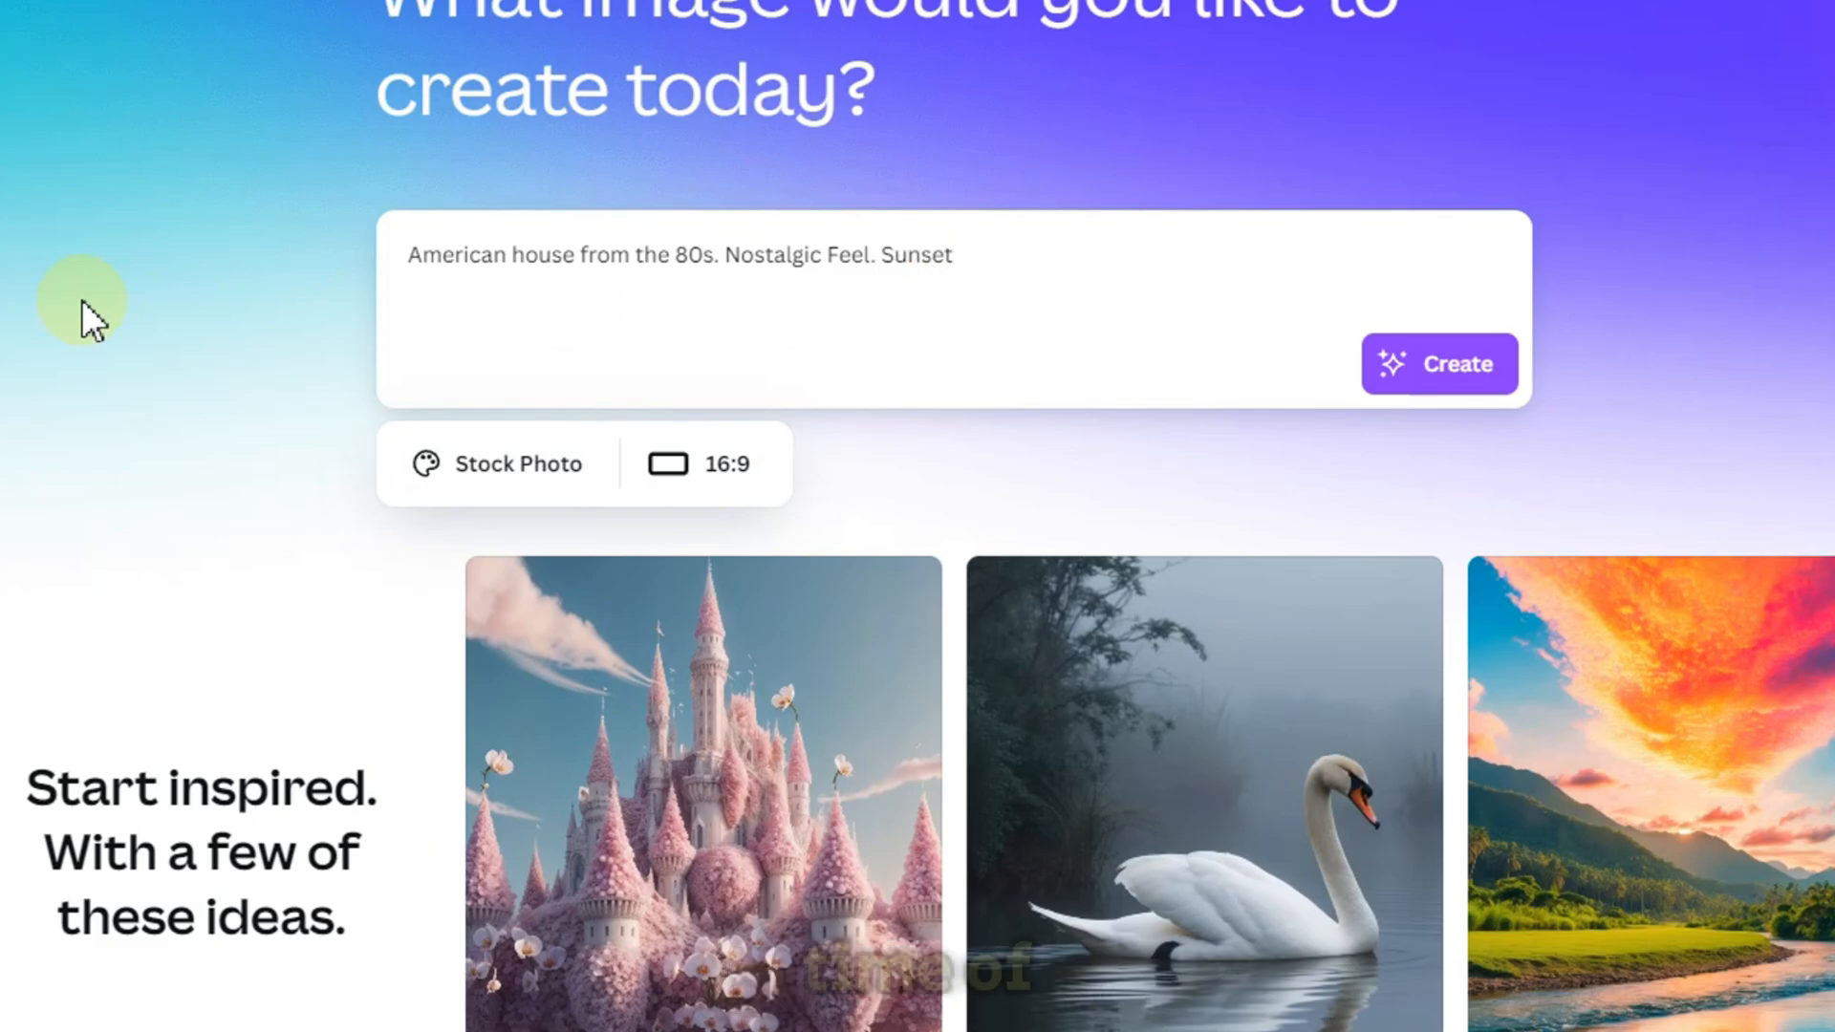
pyautogui.write('Golden Hour.')
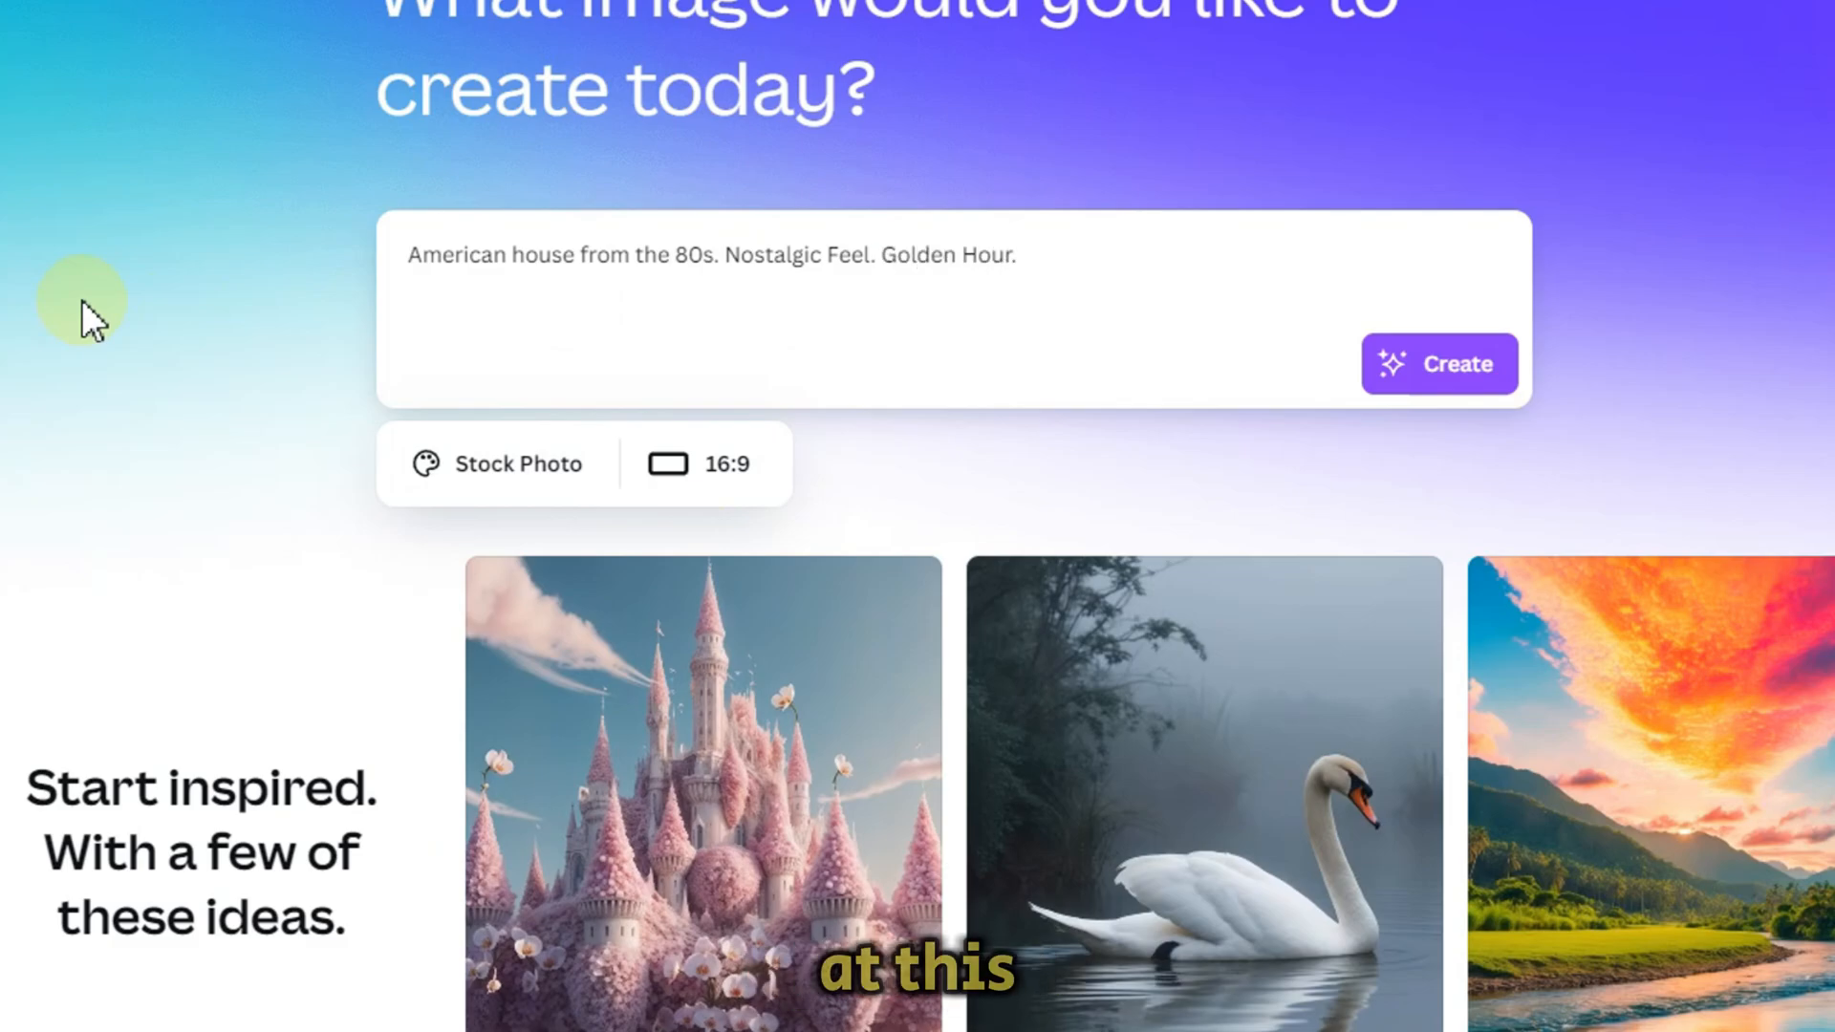
pyautogui.click(1439, 363)
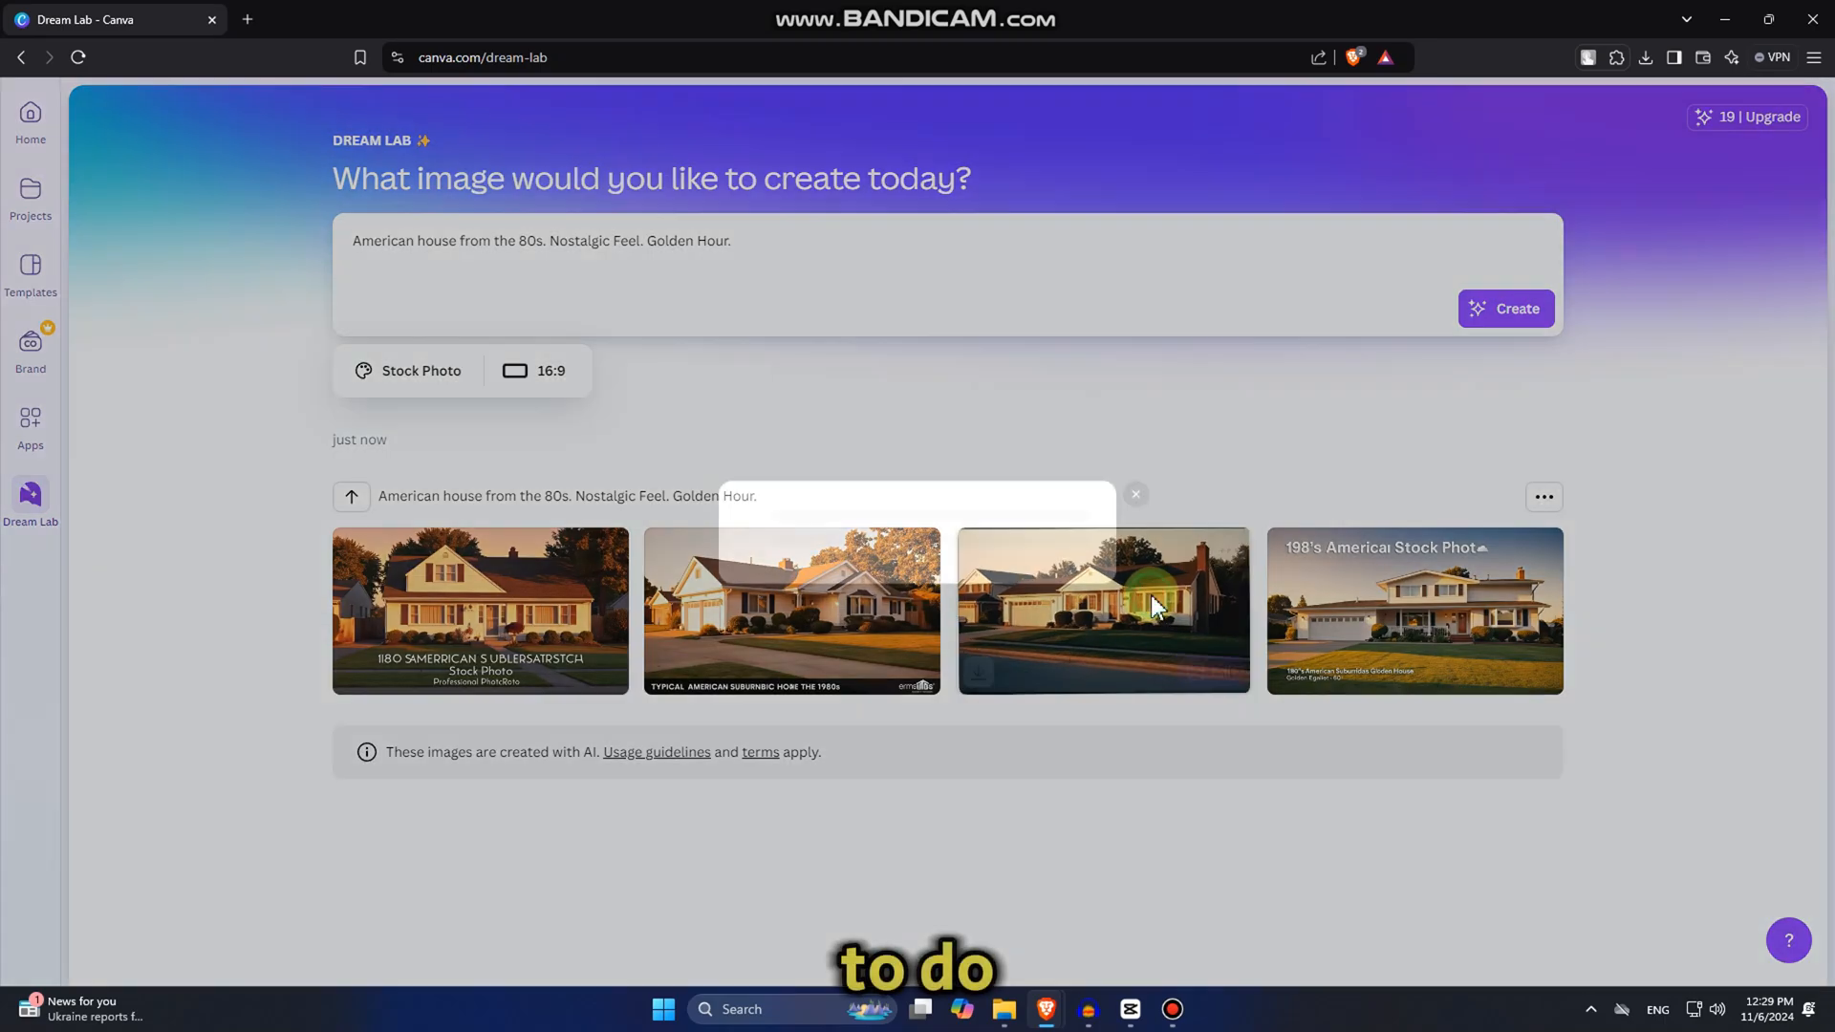
# Dismiss the preview overlay to see the four generated 80s house images.
pyautogui.click(1101, 609)
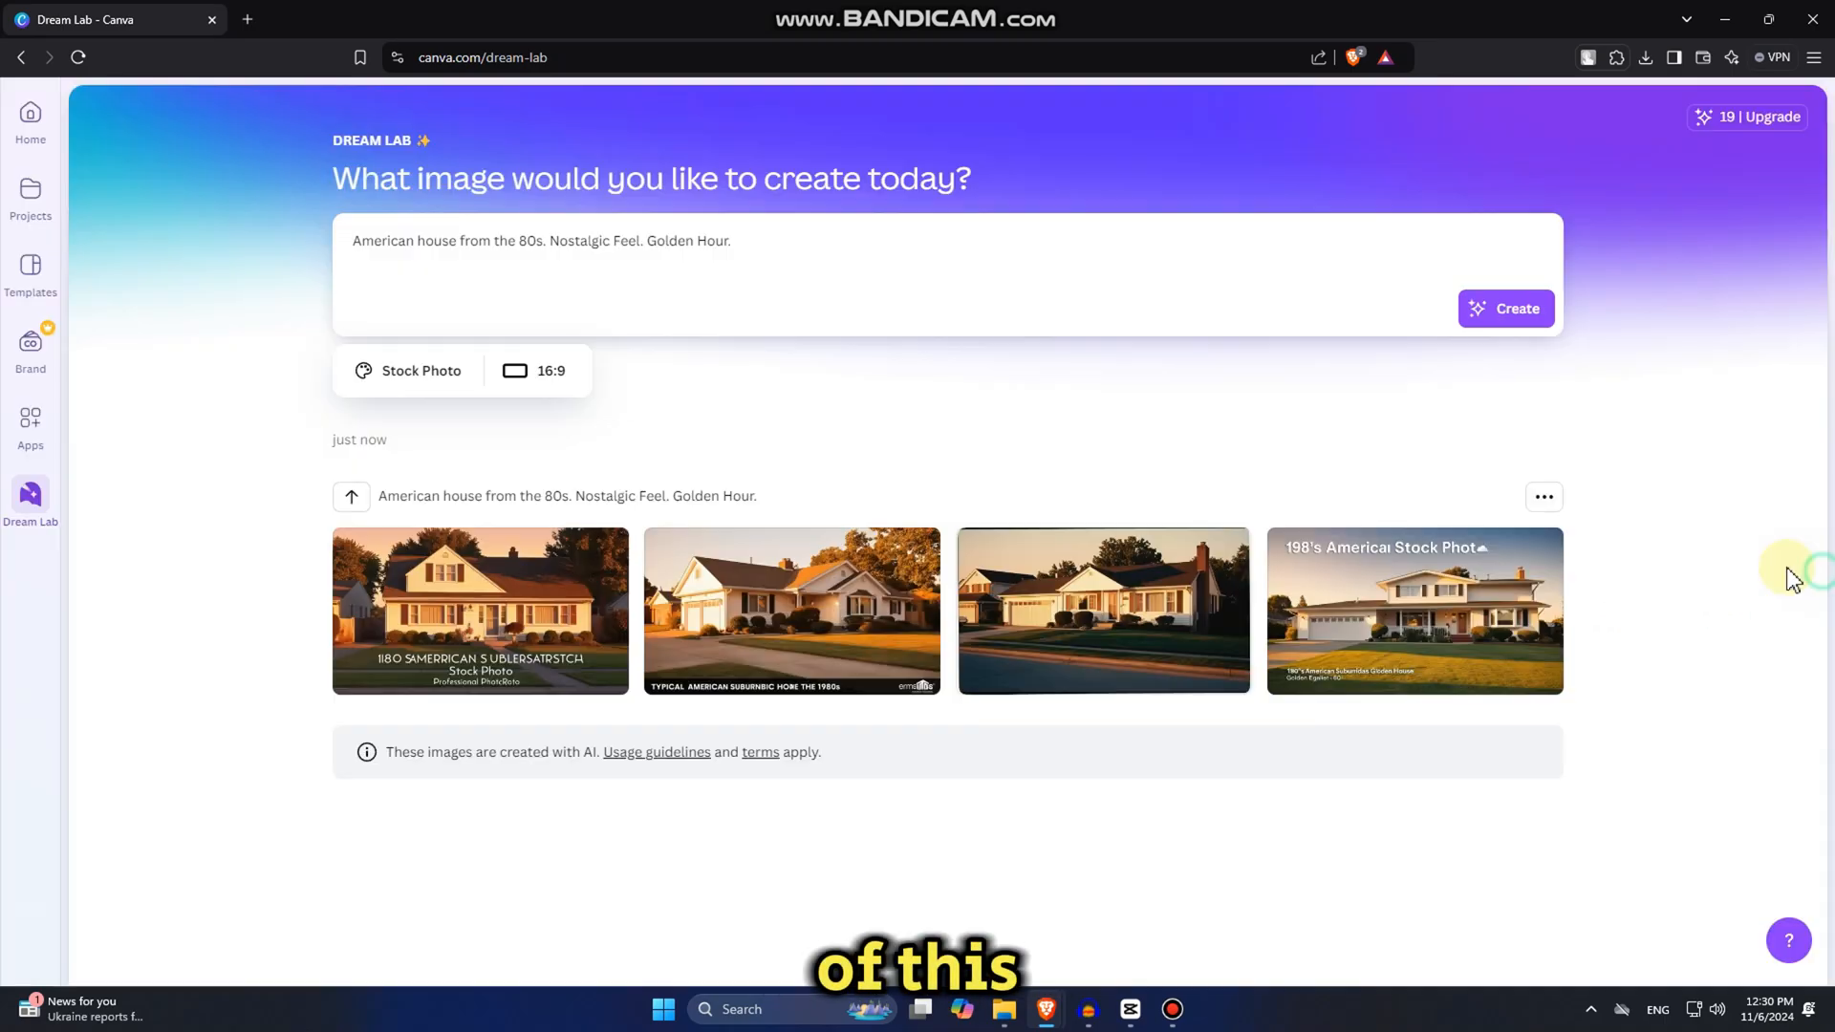
pyautogui.moveTo(442, 375)
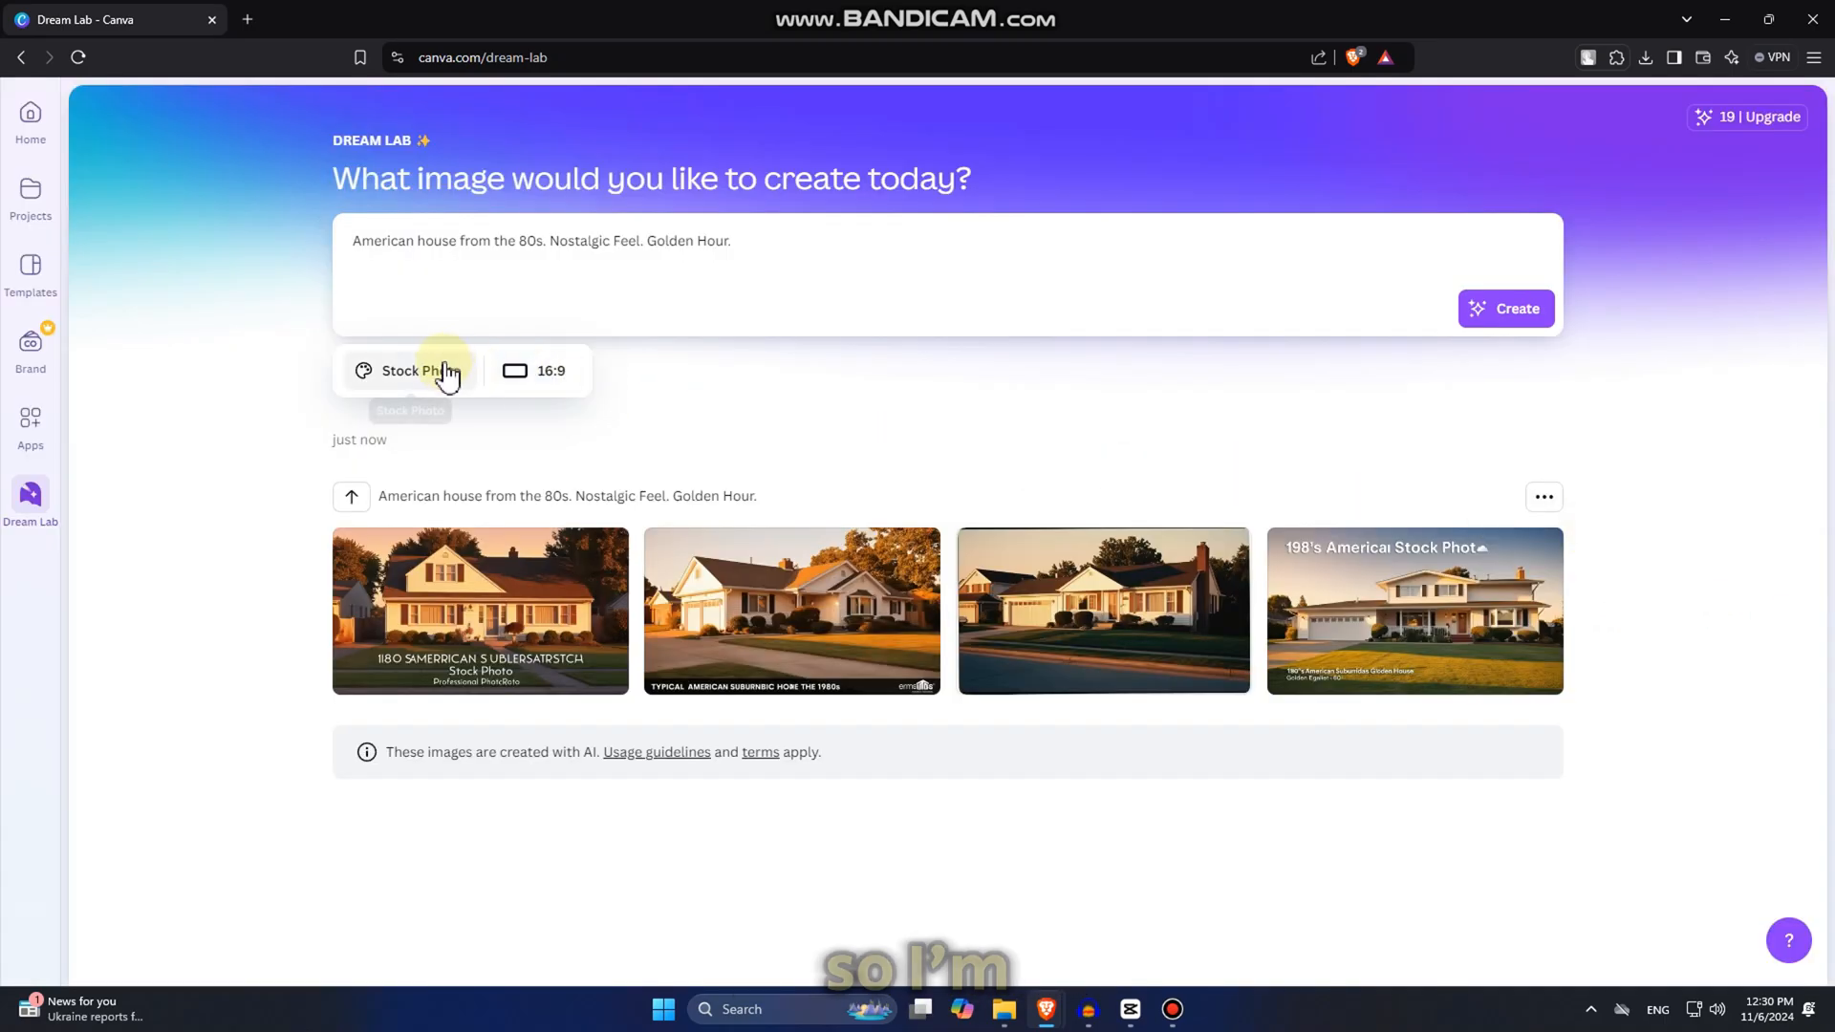
# Set the style back to Smart and regenerate the house images.
pyautogui.click(410, 370)
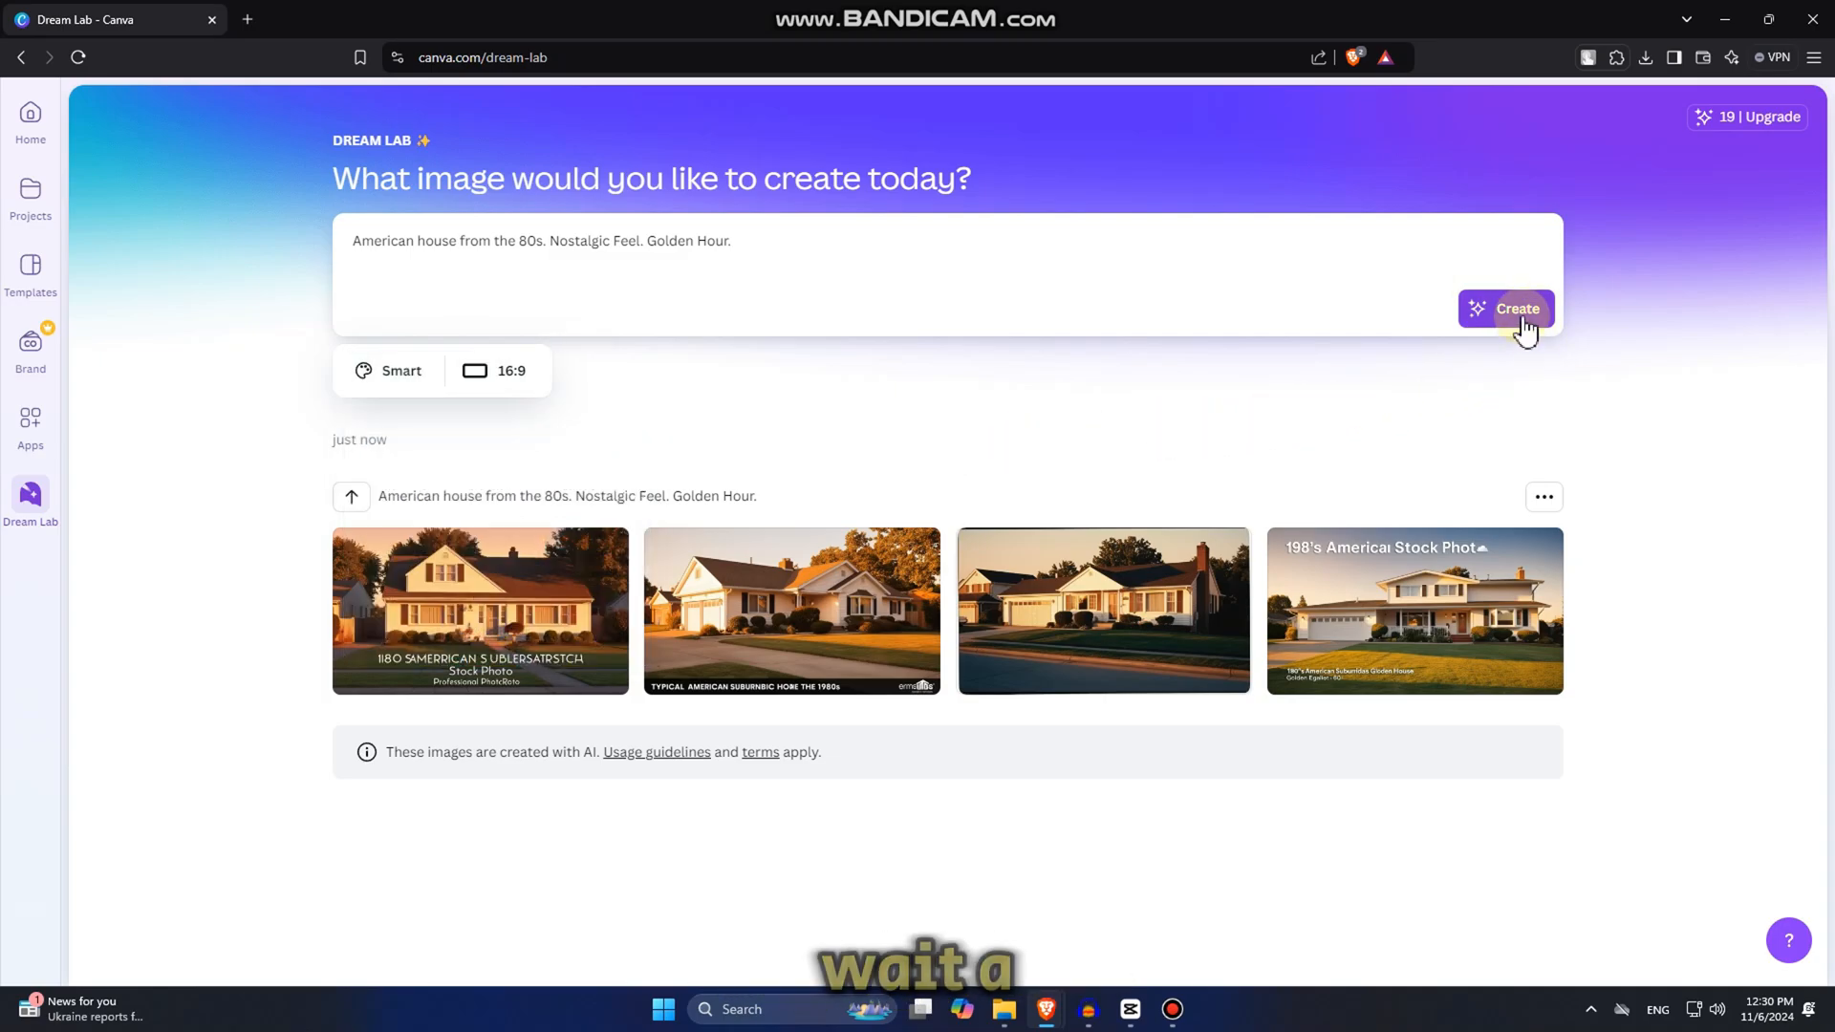
pyautogui.click(1506, 309)
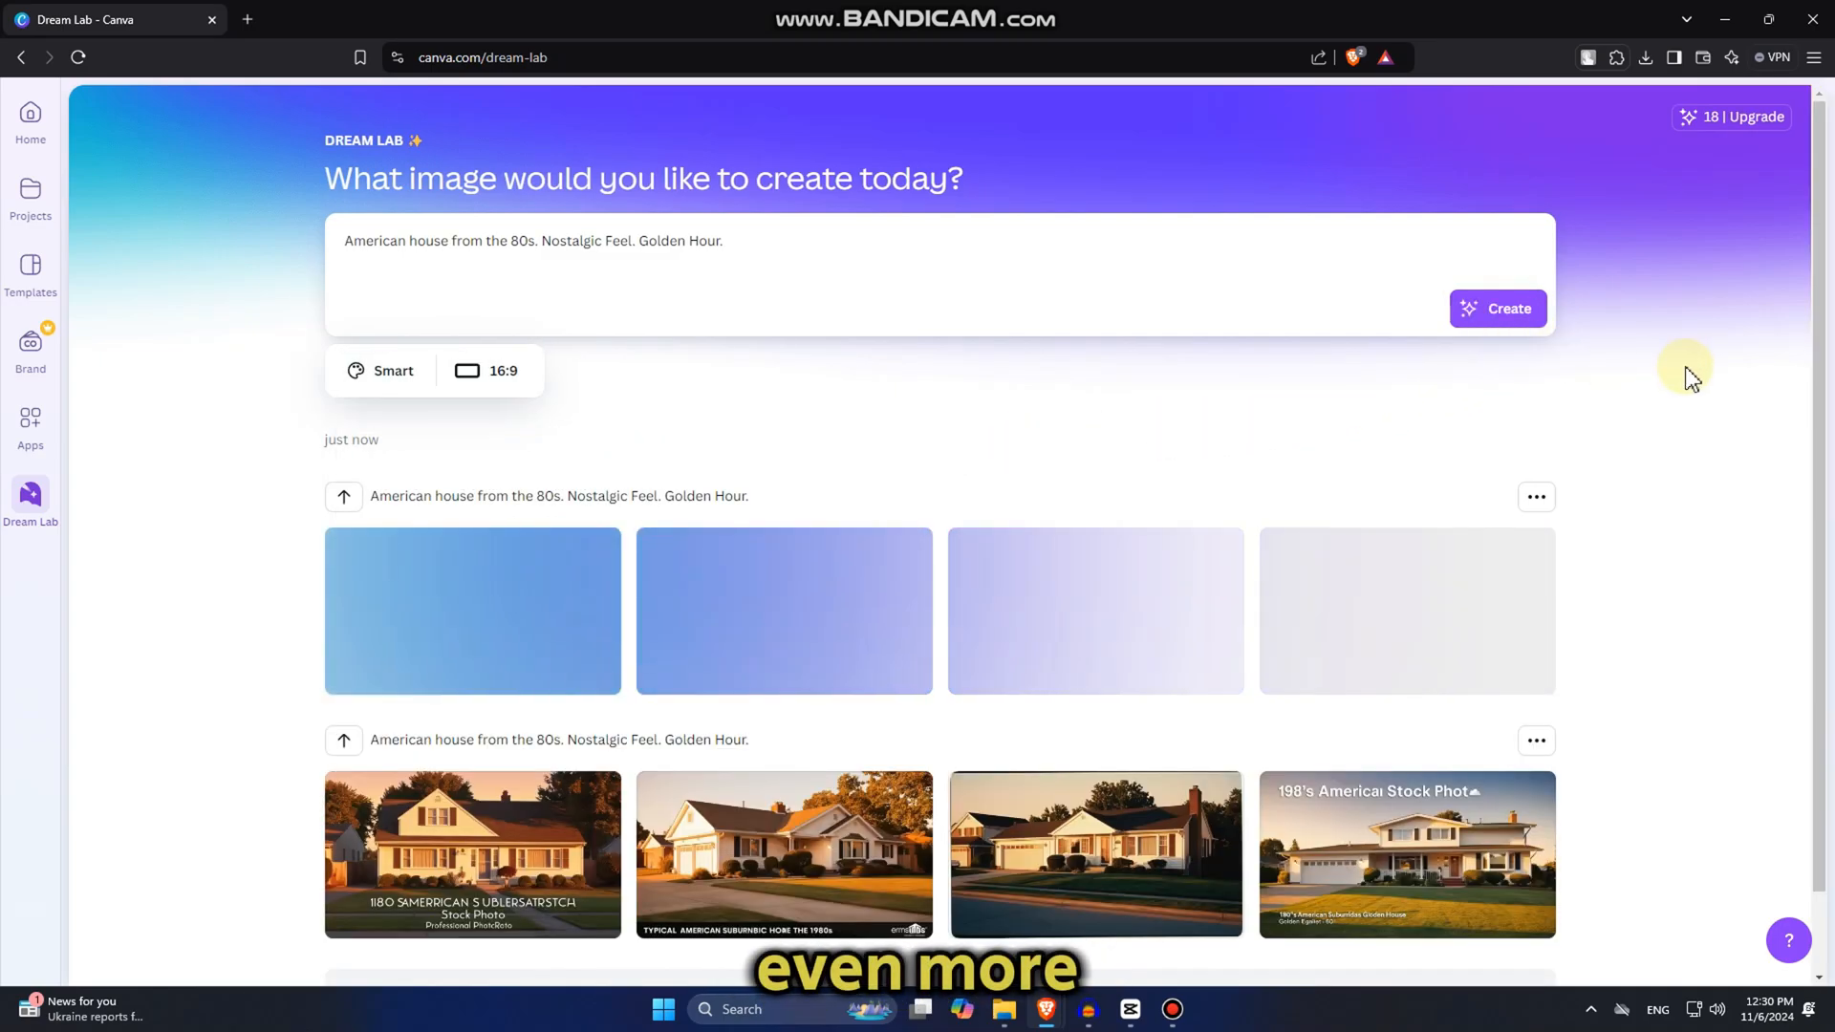